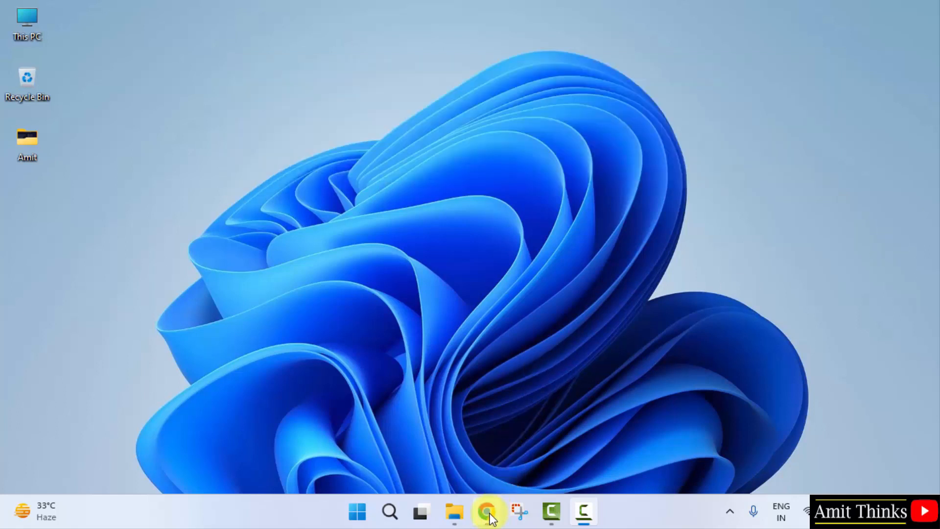
Launch Chrome and search Google for "eclipse".
{"action": "left_click", "coordinate": [488, 511]}
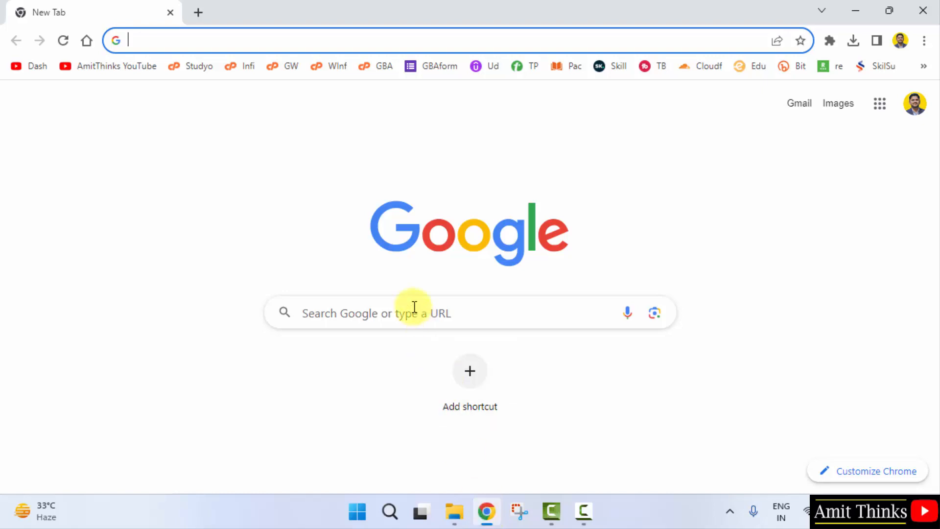
{"action": "type", "text": "eclipse"}
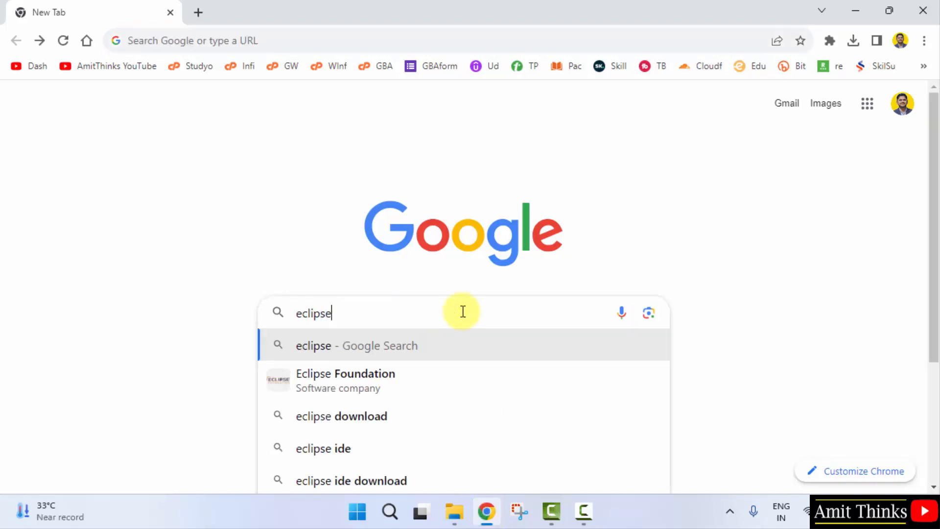
{"action": "key", "text": "Return"}
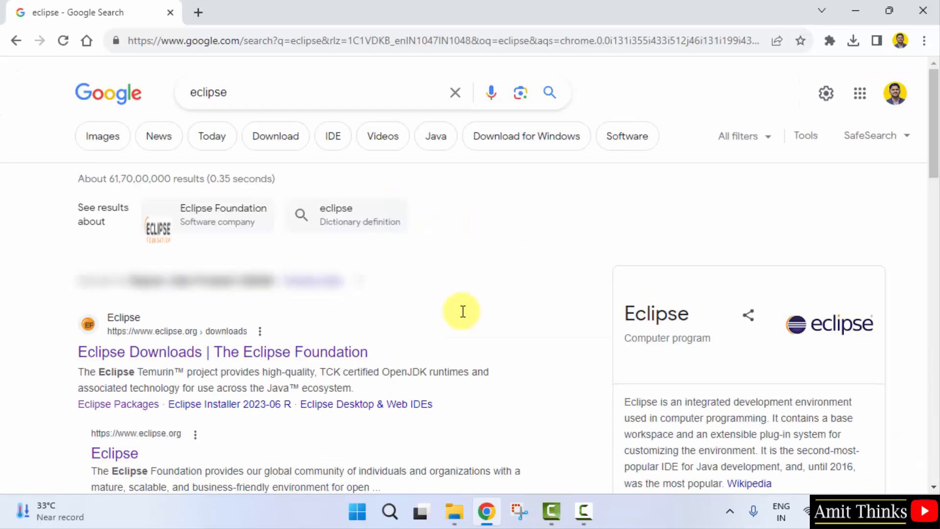
{"action": "mouse_move", "coordinate": [274, 359]}
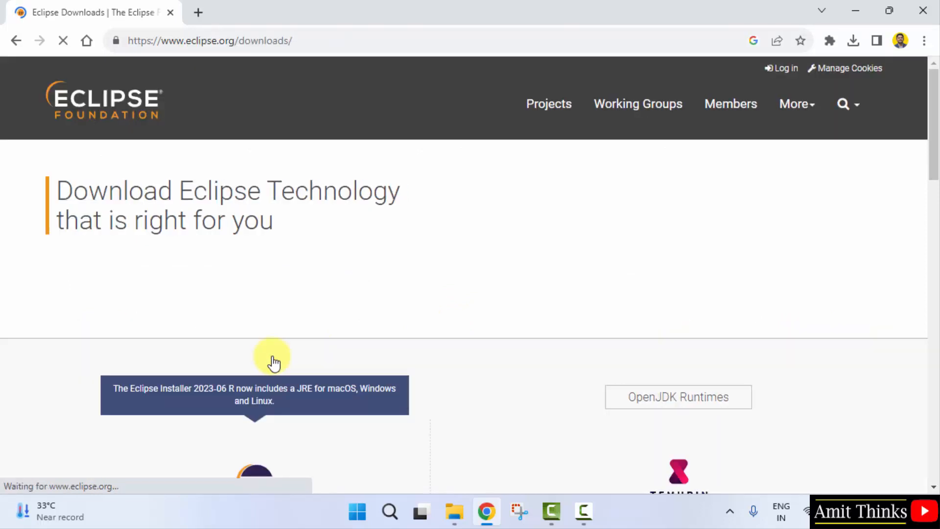
{"action": "mouse_move", "coordinate": [439, 27]}
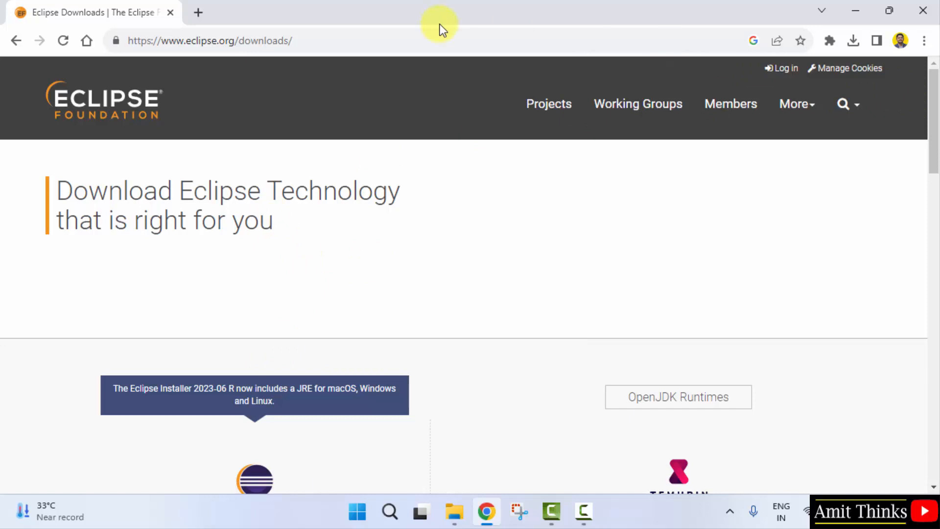
Pick the 64-bit Windows download of Eclipse IDE 2023-06 from the downloads page.
{"action": "scroll", "scroll_direction": "down", "scroll_amount": 3}
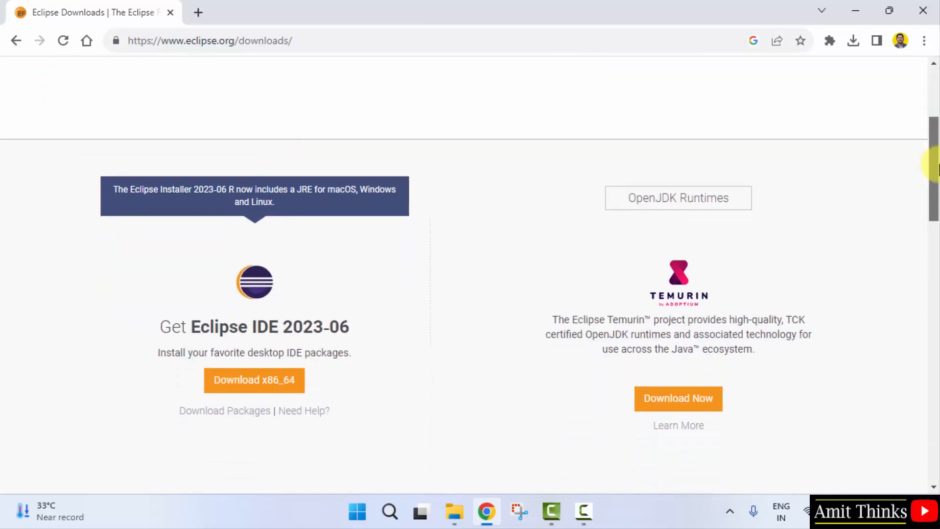
{"action": "scroll", "scroll_direction": "up", "scroll_amount": 3}
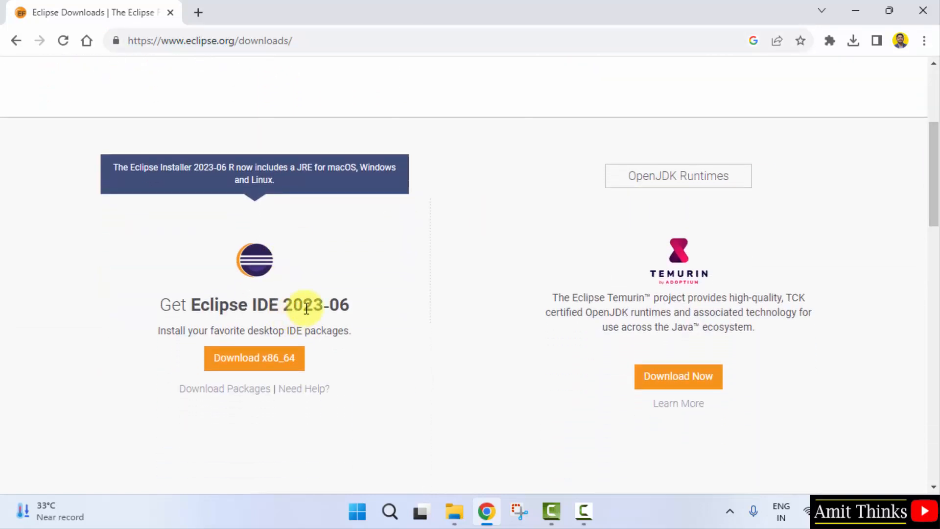
{"action": "double_click", "coordinate": [304, 304]}
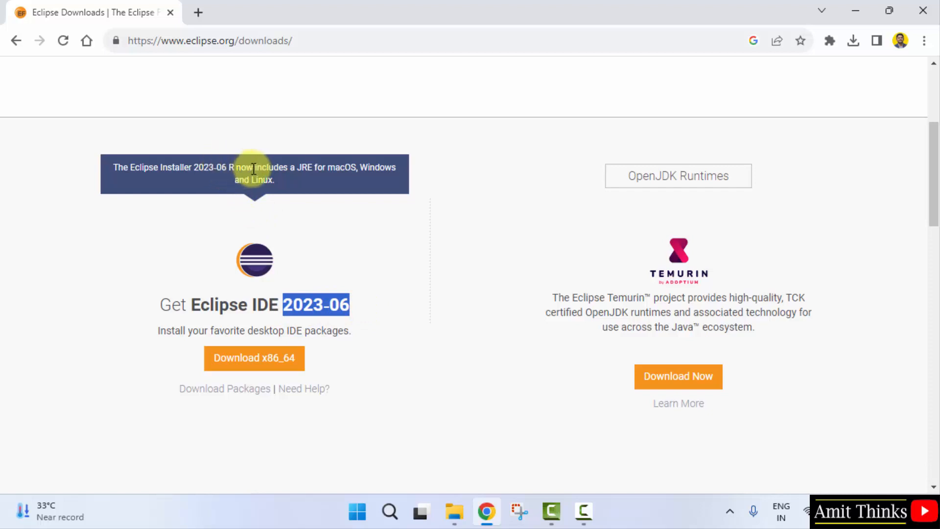
{"action": "mouse_move", "coordinate": [299, 173]}
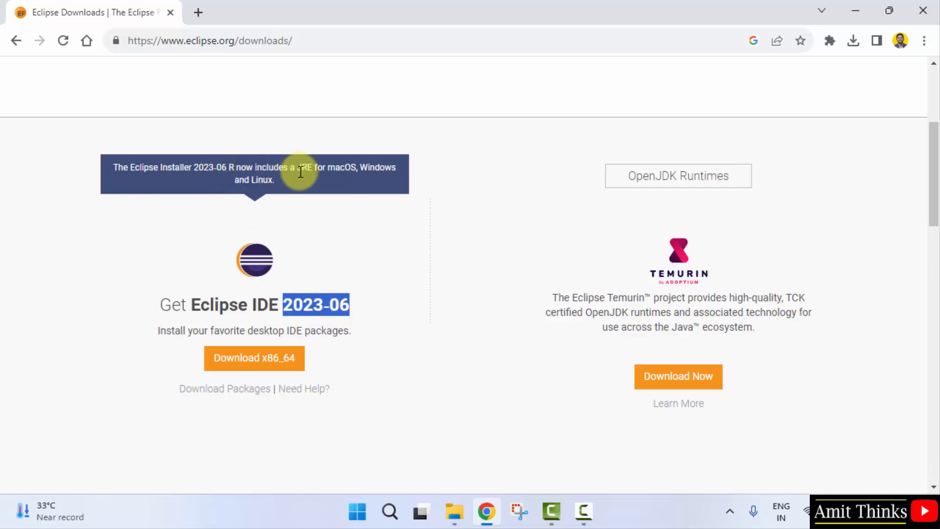
{"action": "mouse_move", "coordinate": [277, 369]}
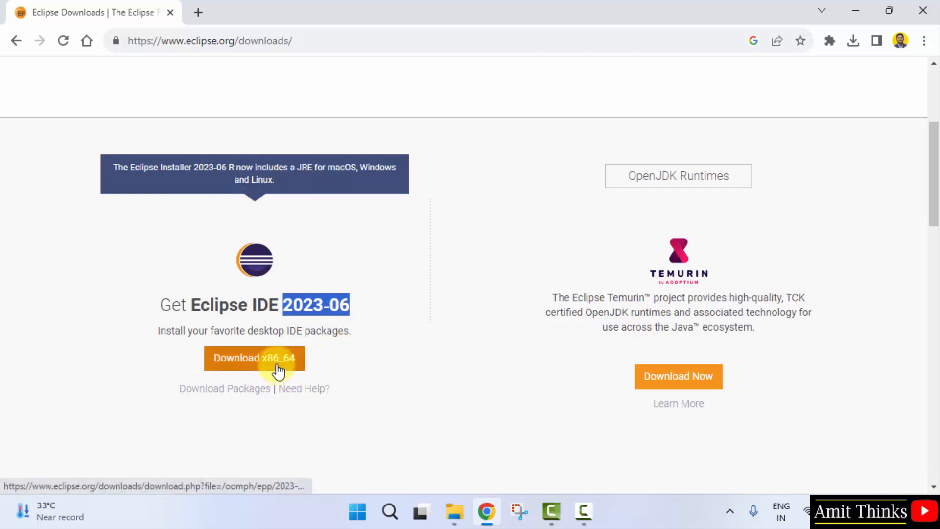
{"action": "left_click", "coordinate": [253, 358]}
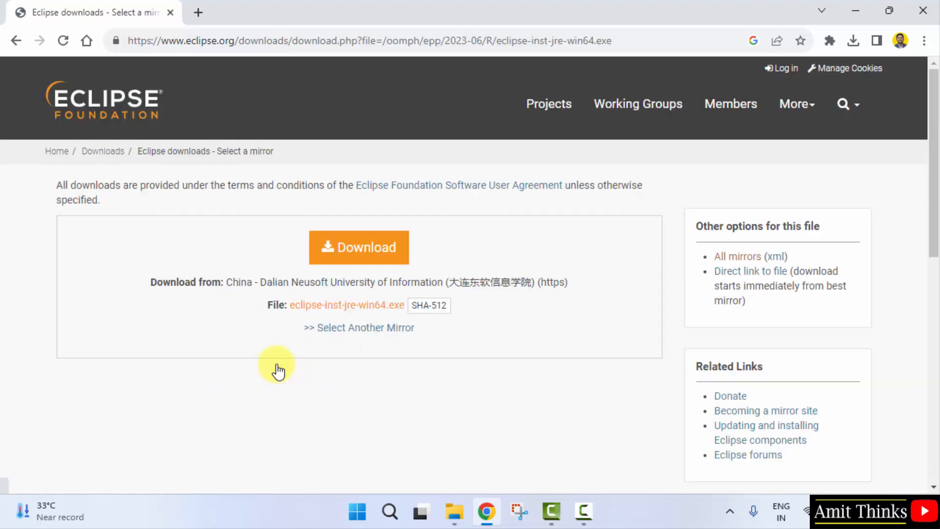
{"action": "mouse_move", "coordinate": [381, 327]}
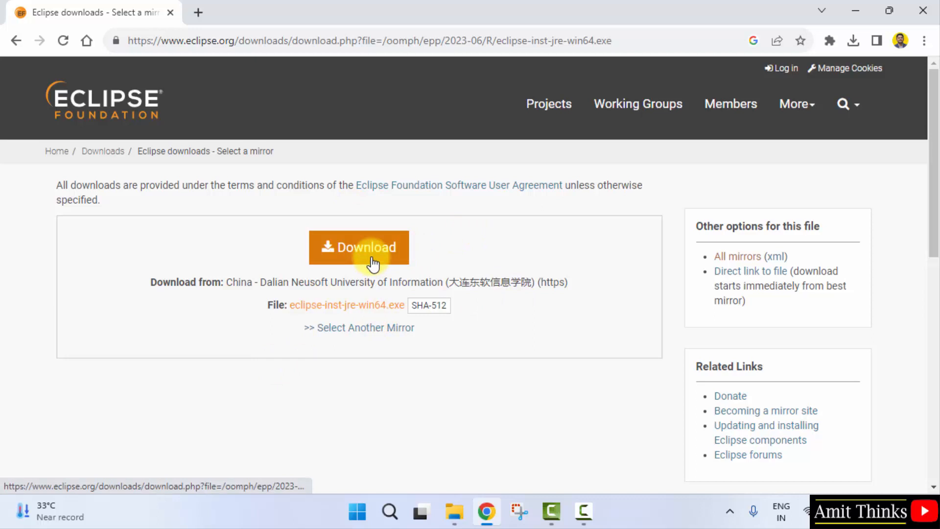
Download eclipse-inst-jre-win64.exe from the mirror and show it in recent downloads.
{"action": "left_click", "coordinate": [358, 247]}
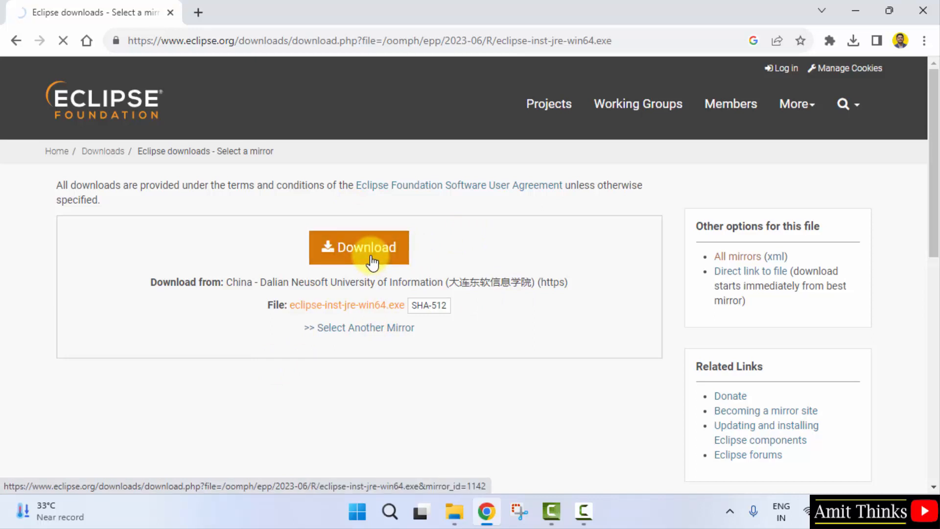
{"action": "left_click", "coordinate": [358, 247]}
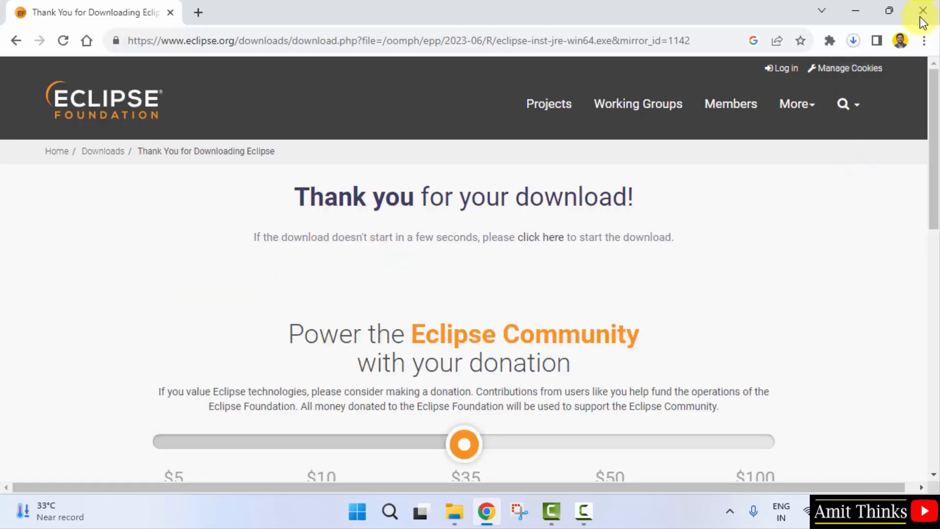
{"action": "left_click", "coordinate": [853, 41]}
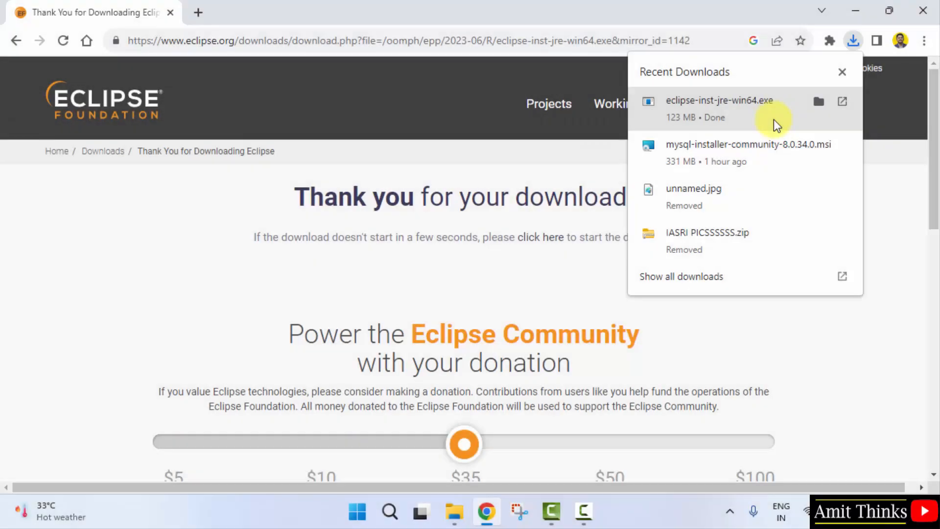
{"action": "mouse_move", "coordinate": [772, 120]}
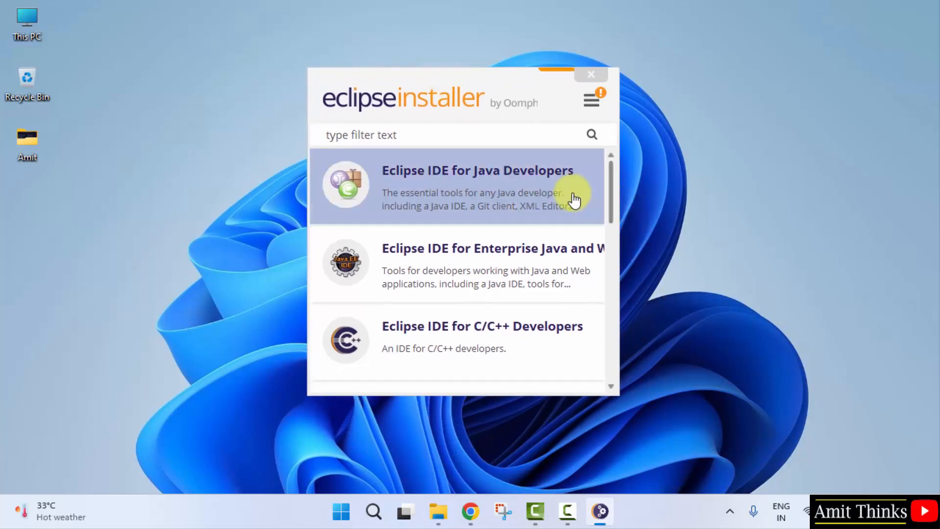
Select Eclipse IDE for Java Developers from the installer's package list.
{"action": "scroll", "scroll_direction": "down", "scroll_amount": 3}
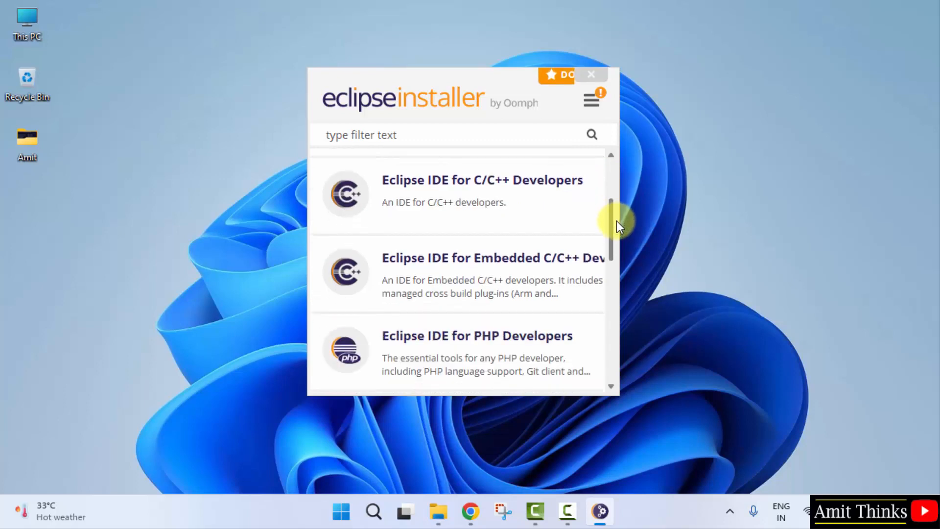
{"action": "scroll", "scroll_direction": "down", "scroll_amount": 3}
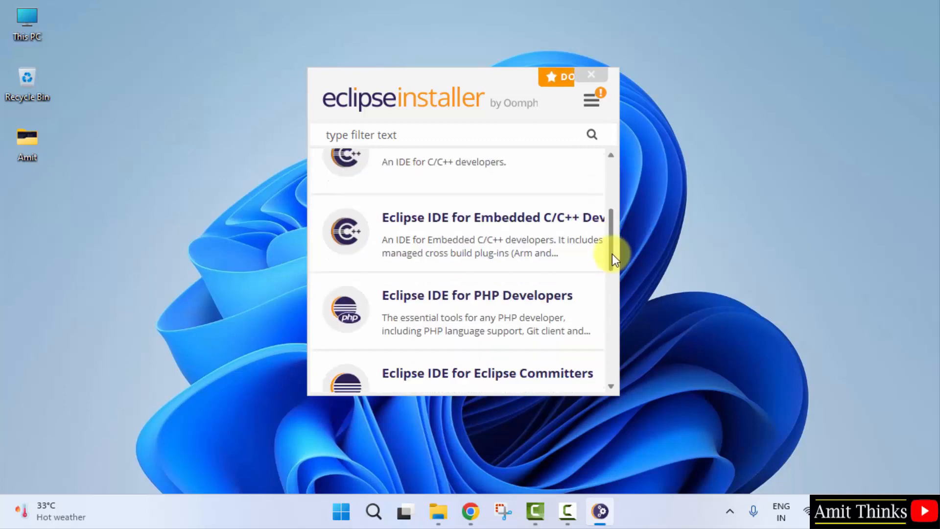
{"action": "scroll", "scroll_direction": "down", "scroll_amount": 3}
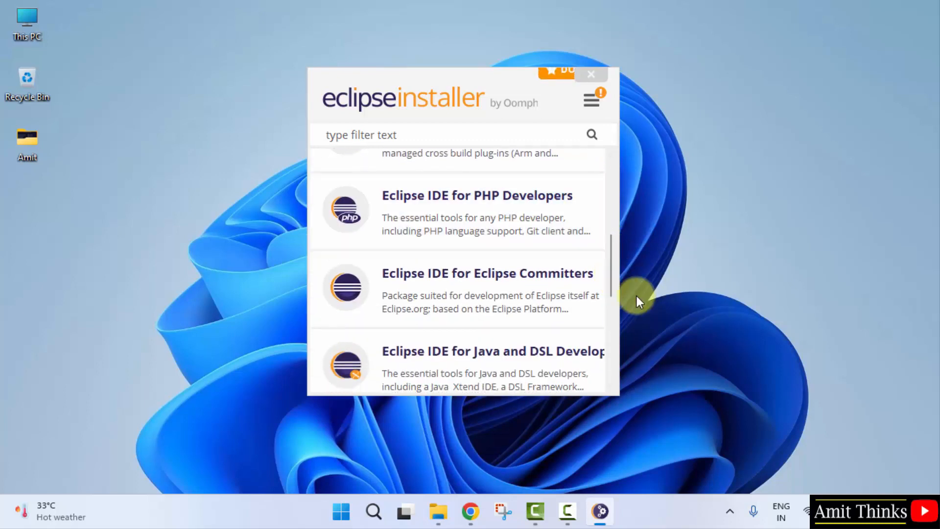
{"action": "scroll", "scroll_direction": "down", "scroll_amount": 3}
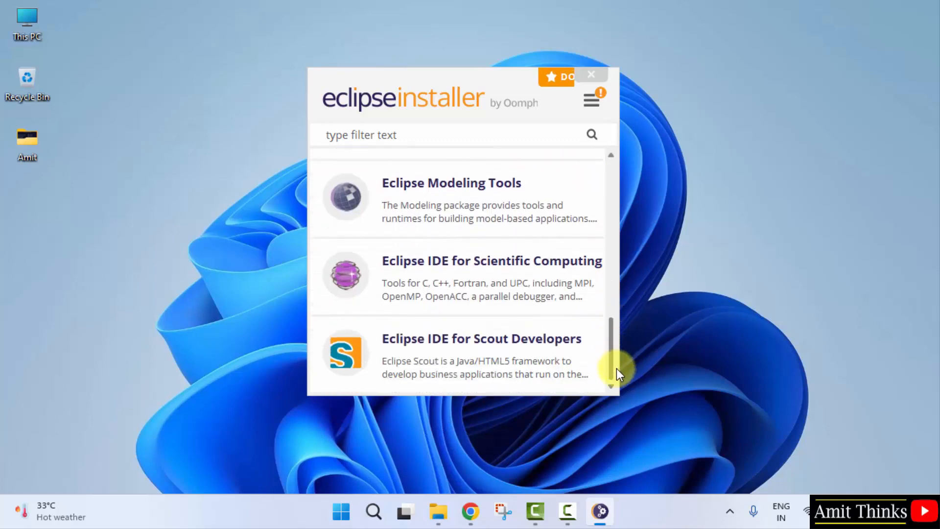
{"action": "scroll", "scroll_direction": "up", "scroll_amount": 3}
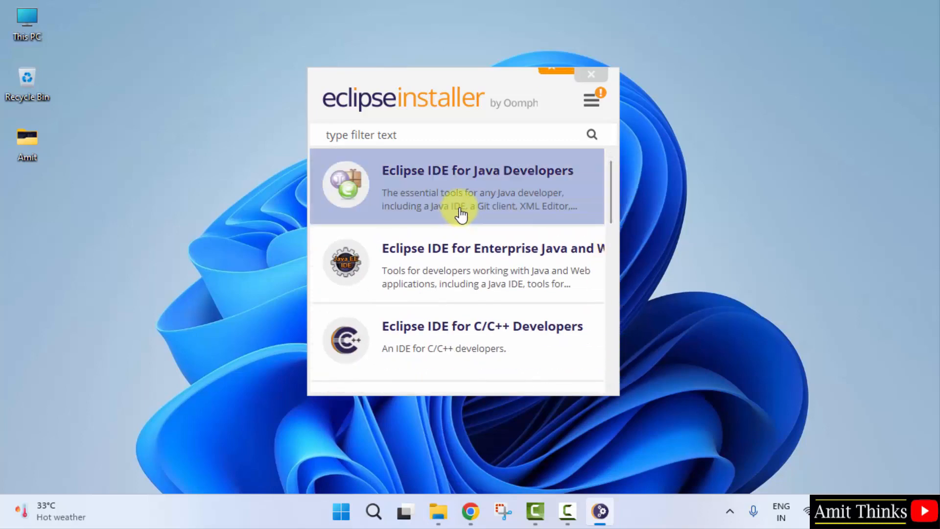
{"action": "left_click", "coordinate": [477, 186]}
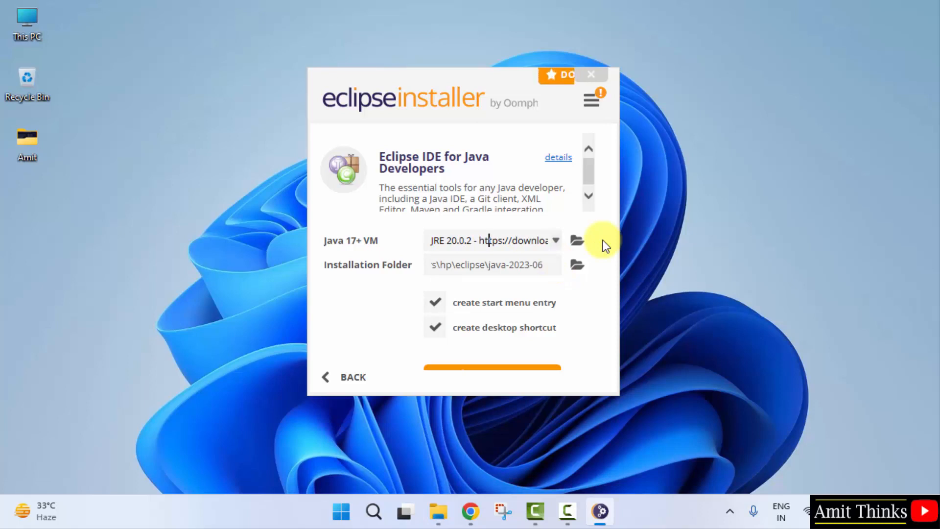
{"action": "mouse_move", "coordinate": [458, 240]}
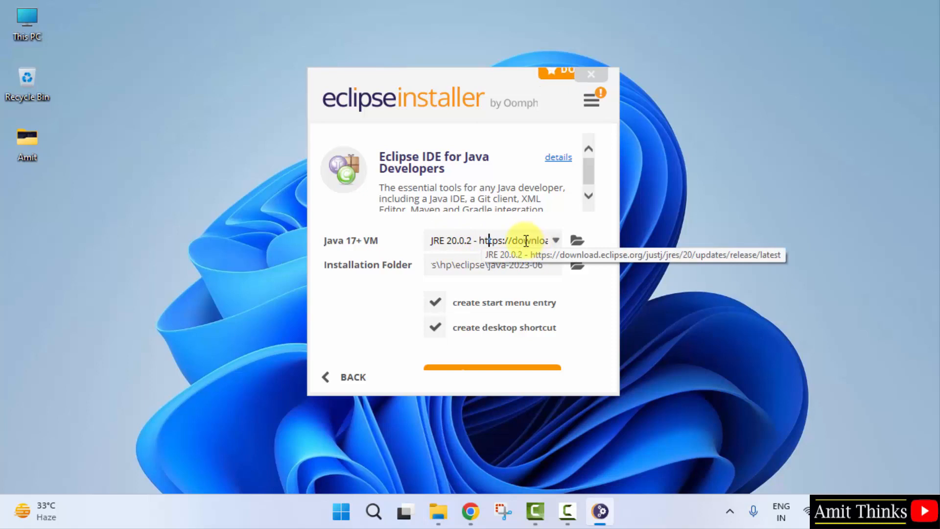
{"action": "mouse_move", "coordinate": [592, 287]}
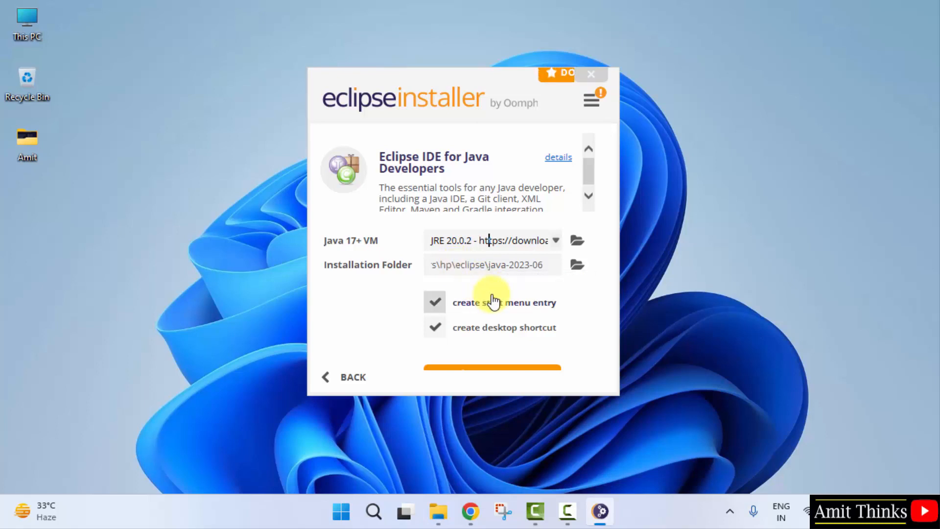
{"action": "mouse_move", "coordinate": [610, 391]}
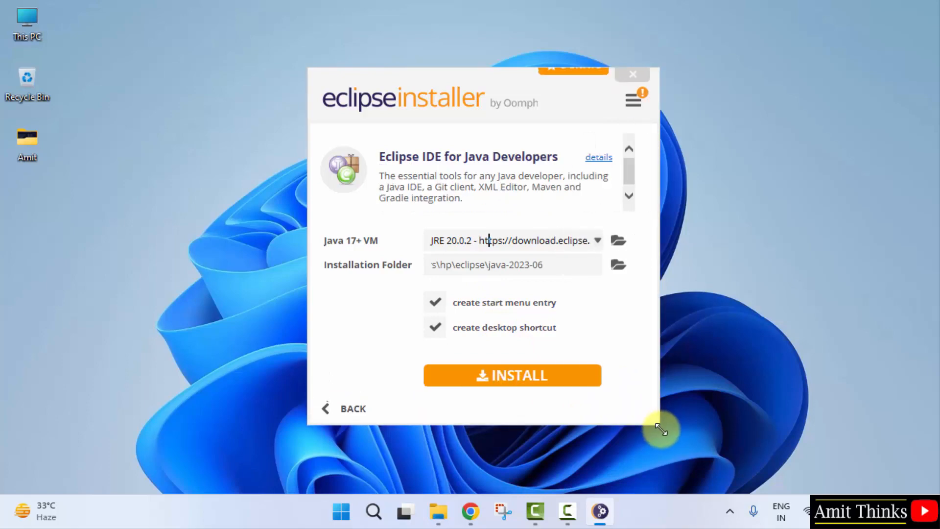
{"action": "mouse_move", "coordinate": [566, 384]}
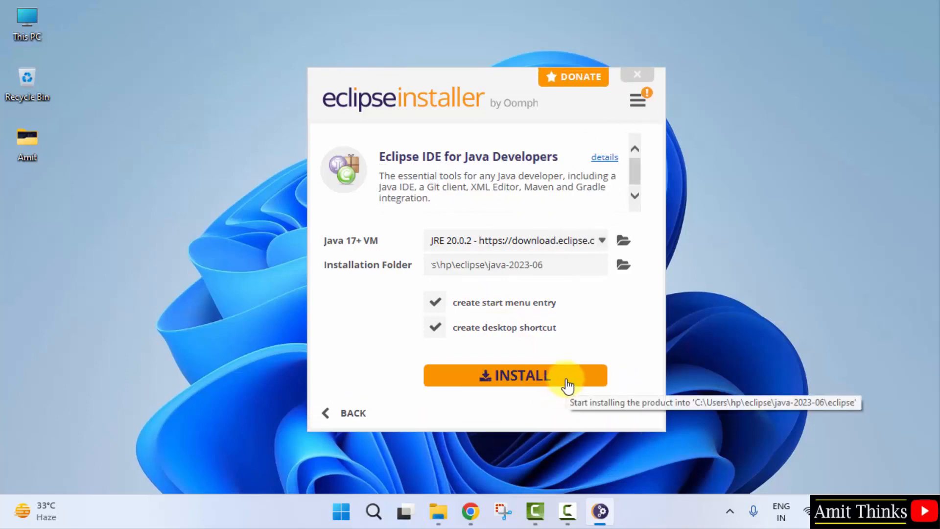
Start the installation with the default JRE and installation folder.
{"action": "left_click", "coordinate": [513, 375]}
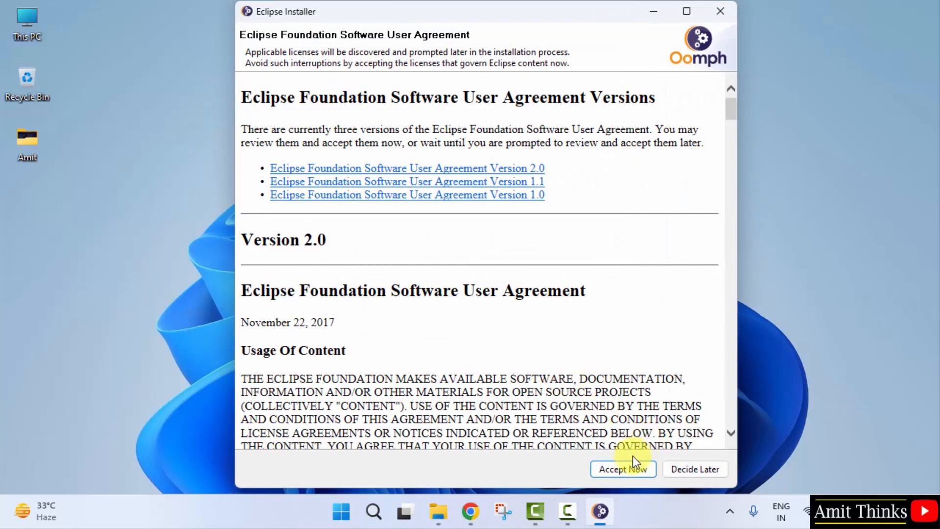
Accept the Eclipse Foundation Software User Agreement.
{"action": "left_click", "coordinate": [623, 469]}
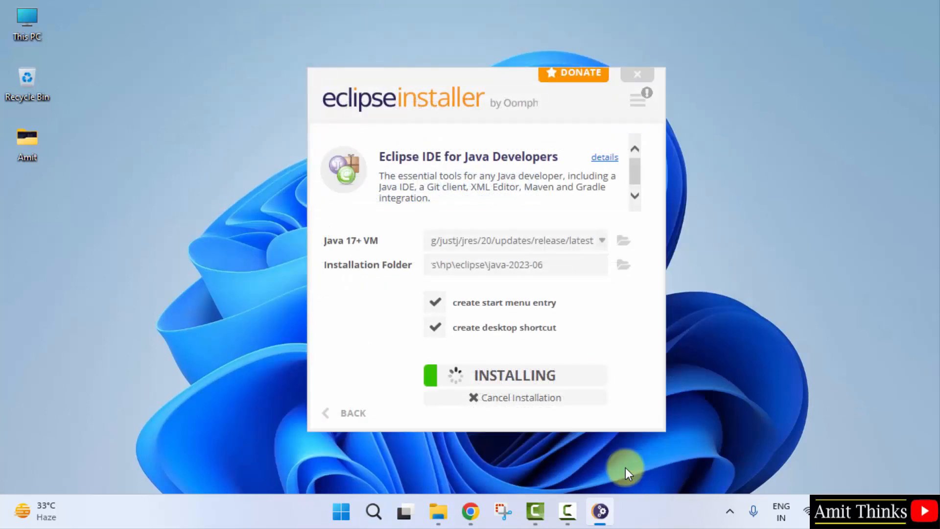
{"action": "mouse_move", "coordinate": [637, 304]}
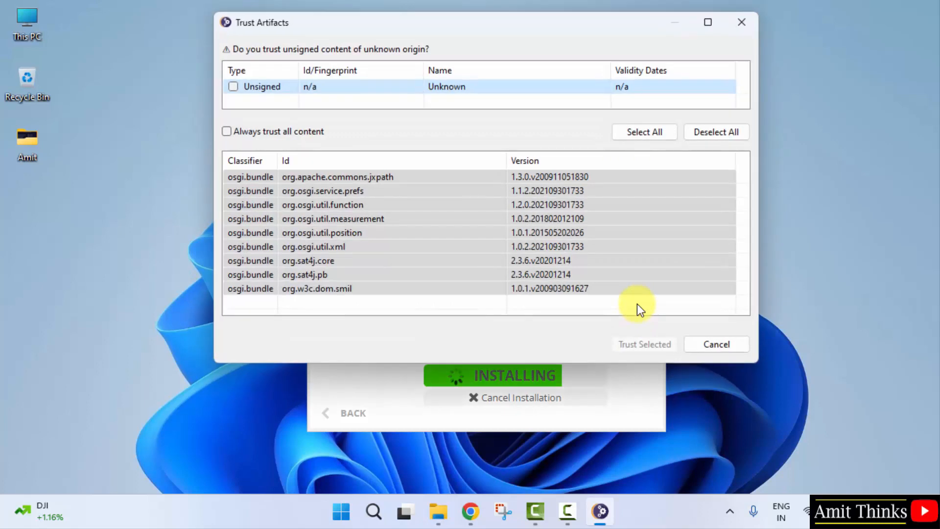
Always trust all content and accept the risk of unsigned artifacts.
{"action": "left_click", "coordinate": [226, 131]}
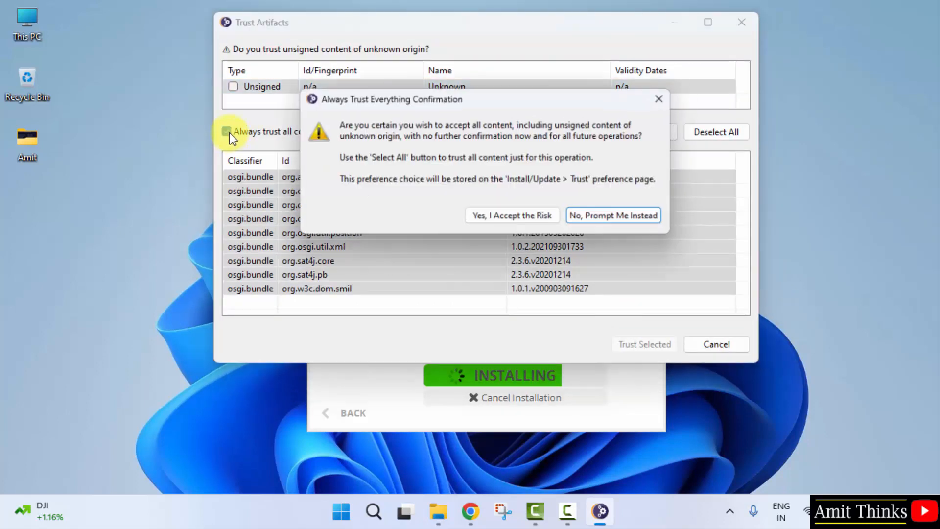
{"action": "left_click", "coordinate": [226, 131]}
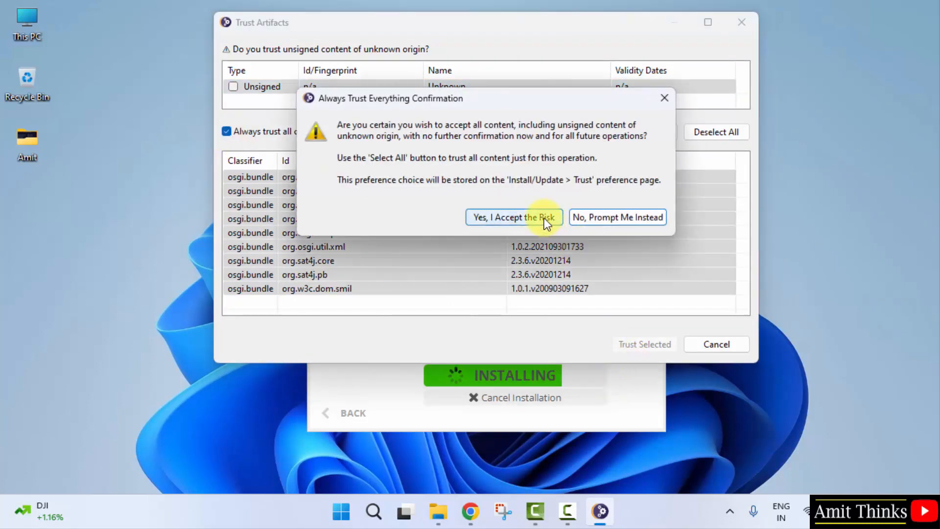
{"action": "left_click", "coordinate": [513, 217]}
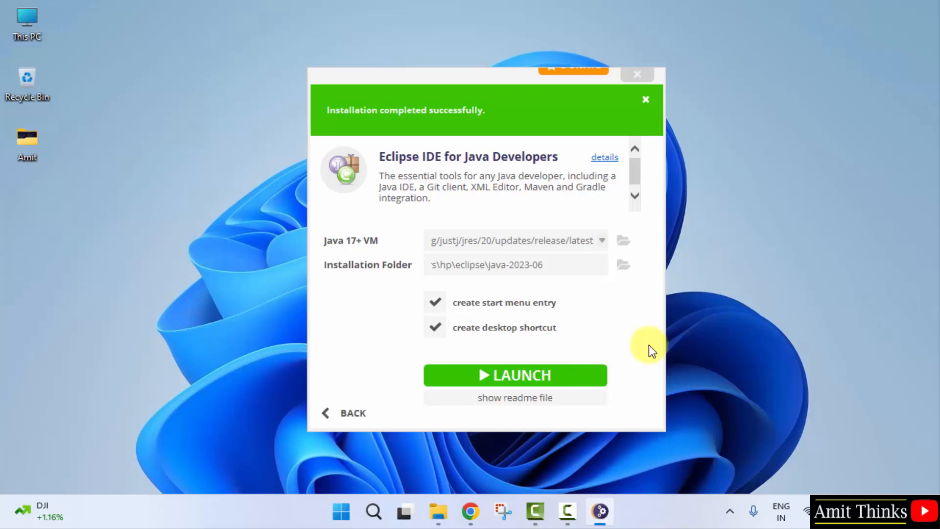
Dismiss the completion message and launch the installed Eclipse IDE.
{"action": "left_click", "coordinate": [646, 99]}
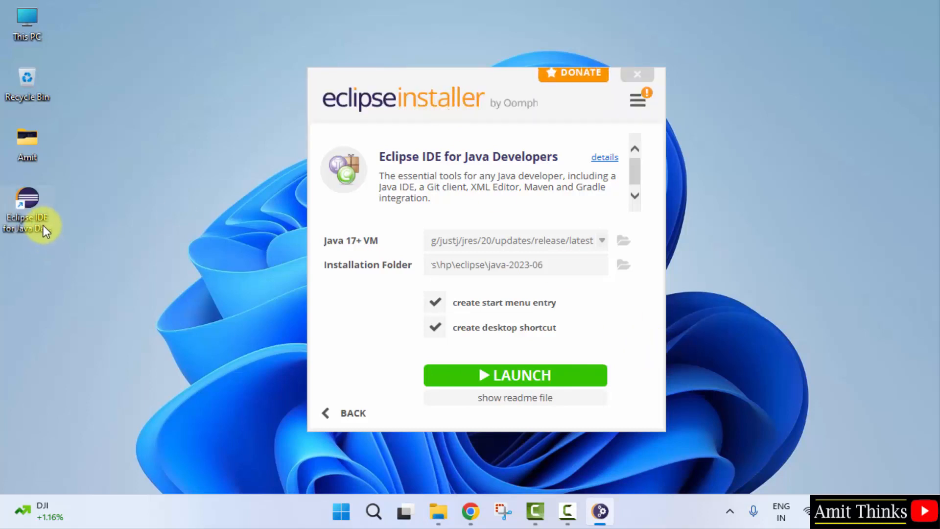
{"action": "mouse_move", "coordinate": [564, 375]}
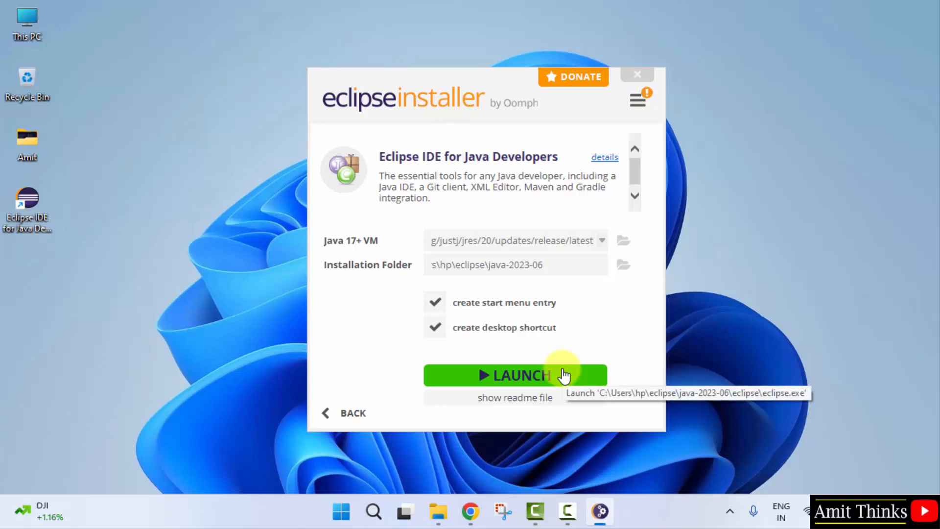
{"action": "left_click", "coordinate": [514, 375]}
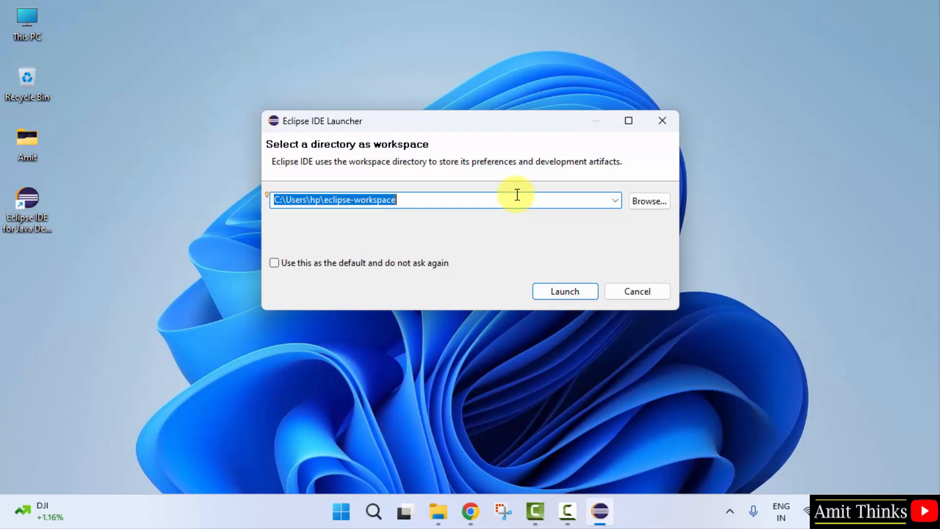
{"action": "mouse_move", "coordinate": [463, 198]}
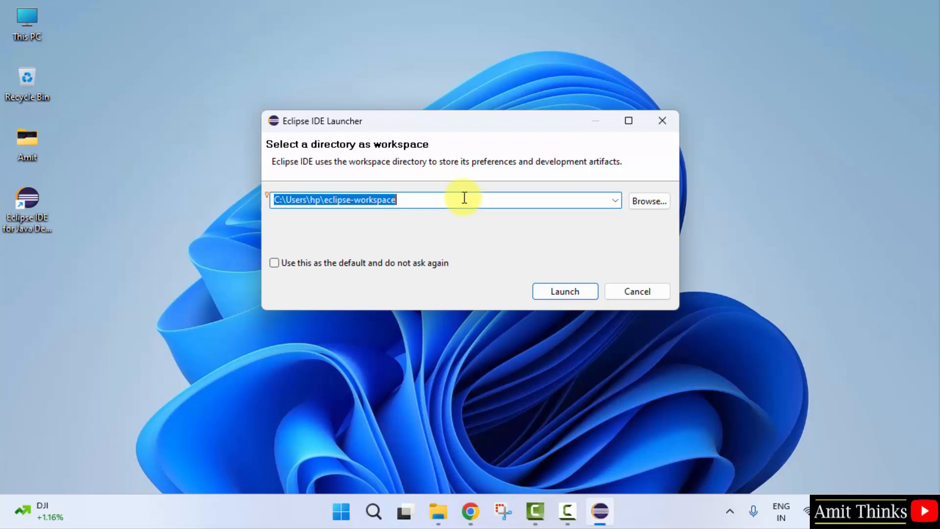
{"action": "mouse_move", "coordinate": [671, 203]}
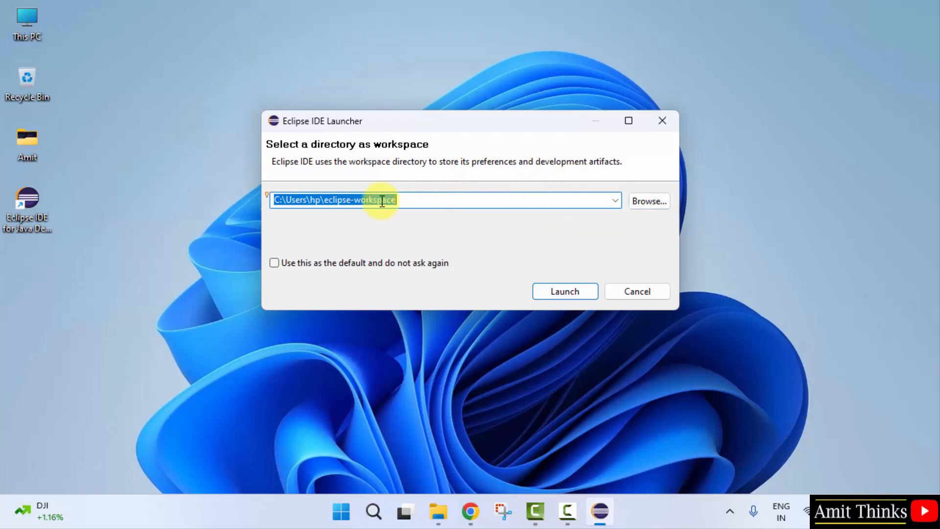
{"action": "mouse_move", "coordinate": [509, 234]}
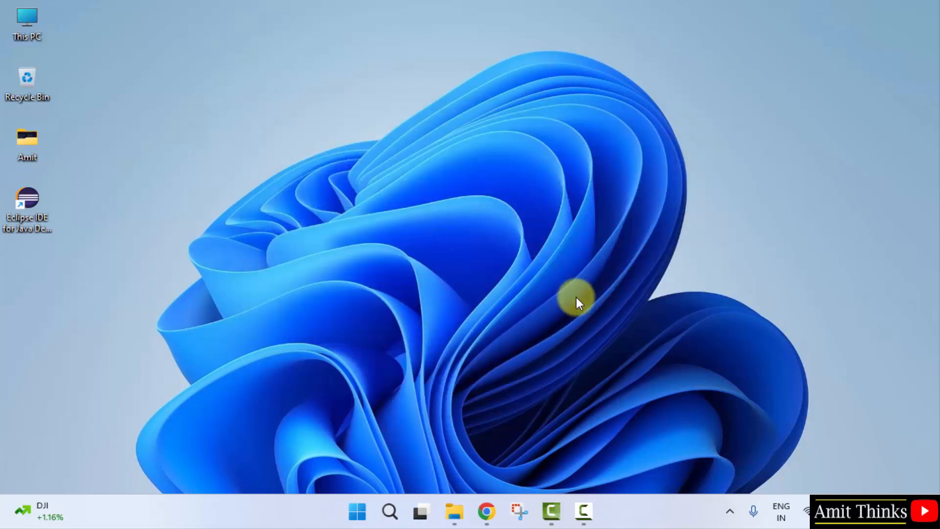
Open the default eclipse-workspace, maximize the IDE and close the Welcome page.
{"action": "double_click", "coordinate": [27, 200]}
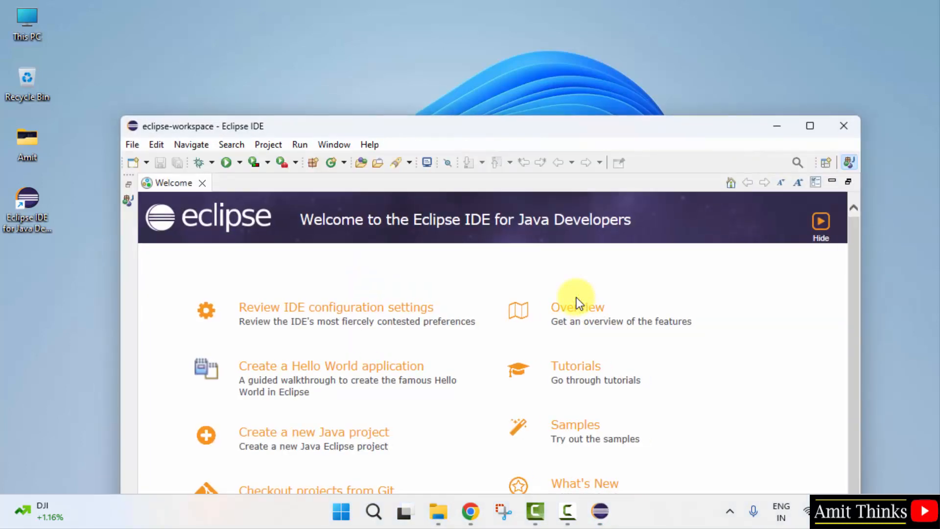
{"action": "left_click", "coordinate": [809, 126]}
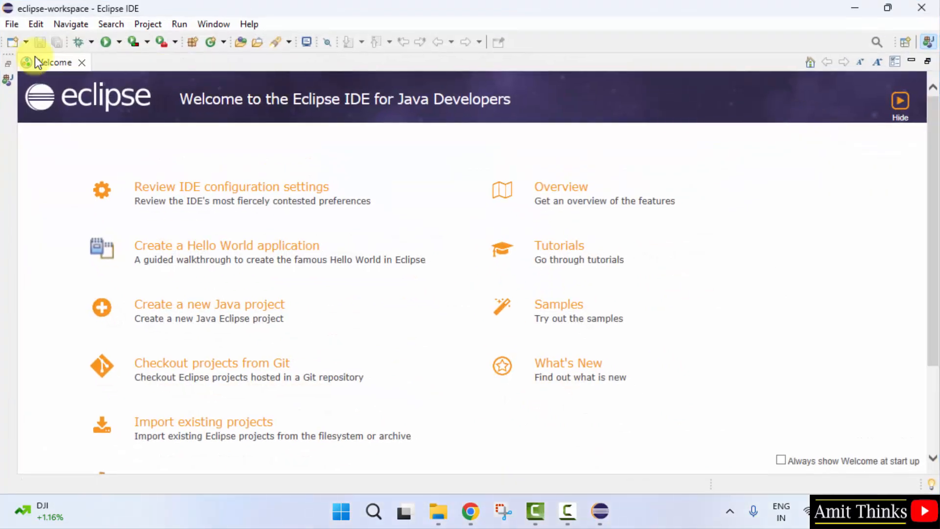
{"action": "left_click", "coordinate": [82, 63]}
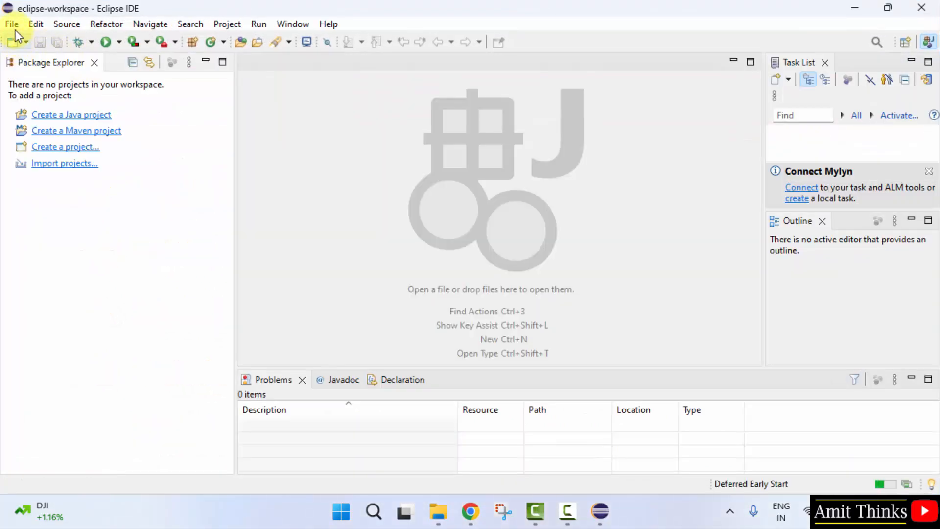
Create the Java project AmitApplication through File > New, accepting default build settings.
{"action": "left_click", "coordinate": [11, 23]}
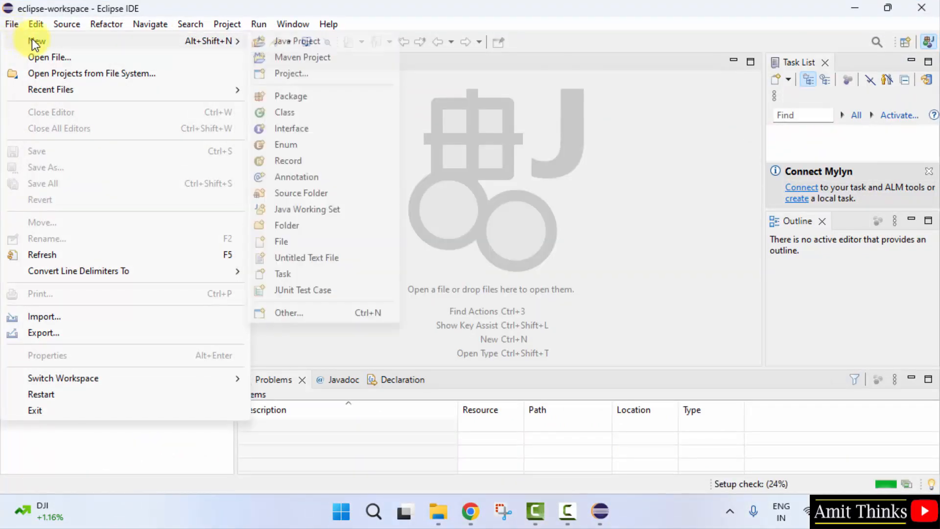
{"action": "mouse_move", "coordinate": [11, 24]}
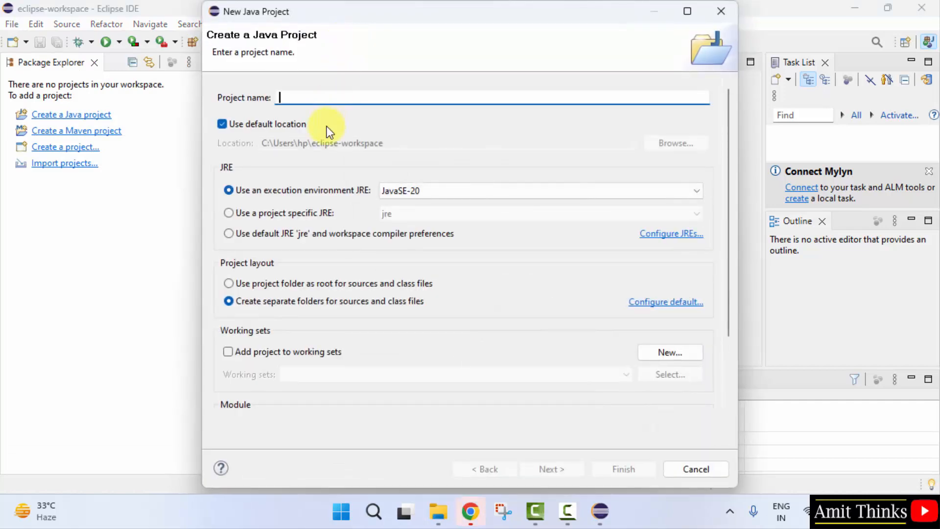
{"action": "type", "text": "AmitApplication"}
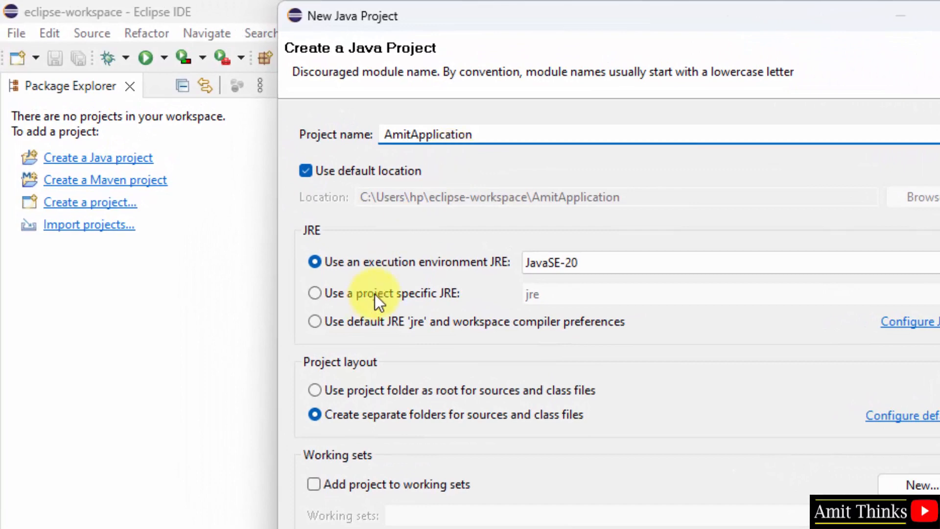
{"action": "left_click", "coordinate": [600, 262]}
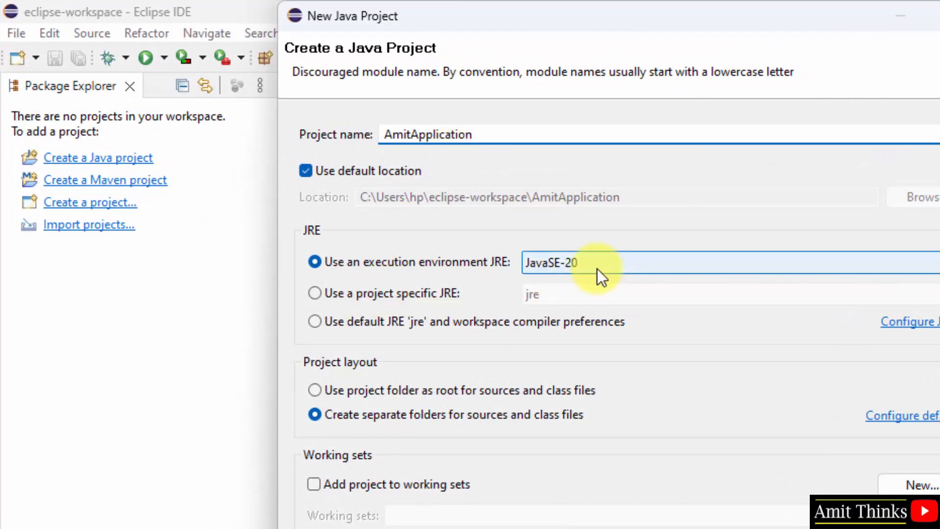
{"action": "mouse_move", "coordinate": [629, 346]}
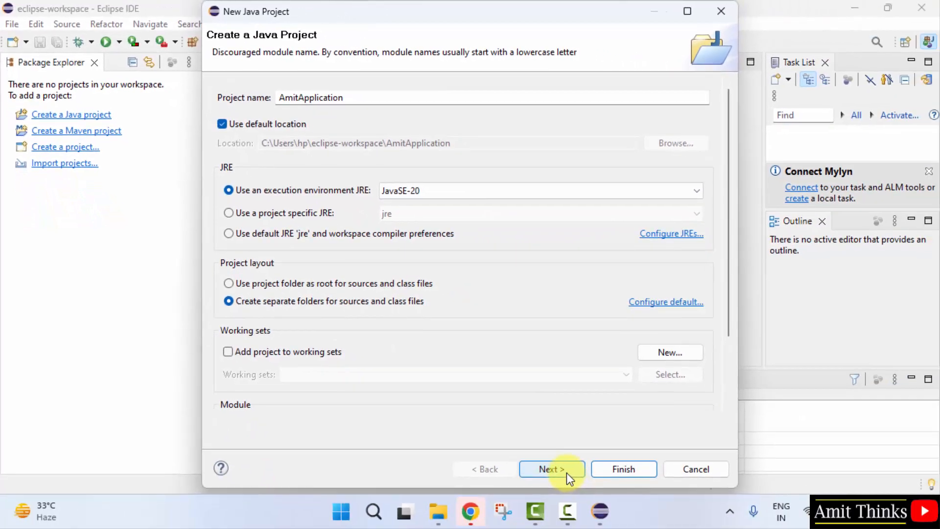
{"action": "left_click", "coordinate": [550, 469]}
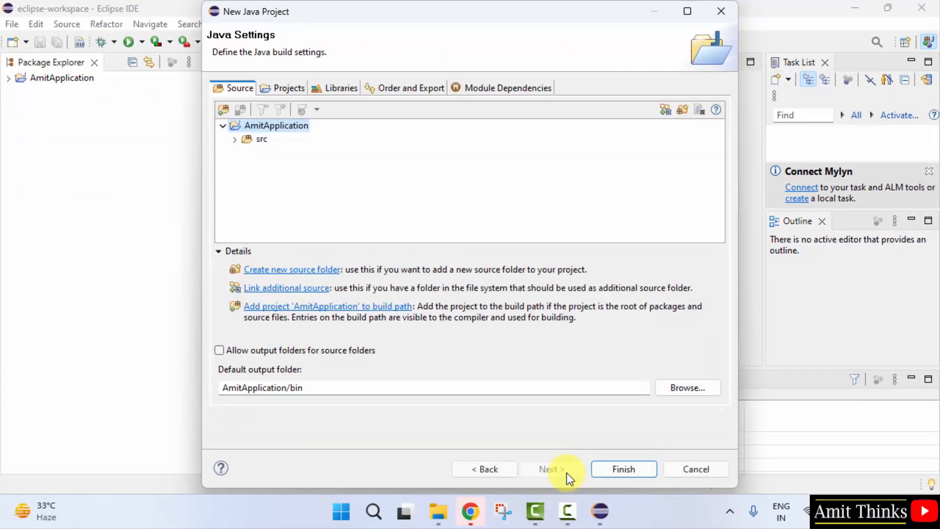
{"action": "left_click", "coordinate": [623, 469]}
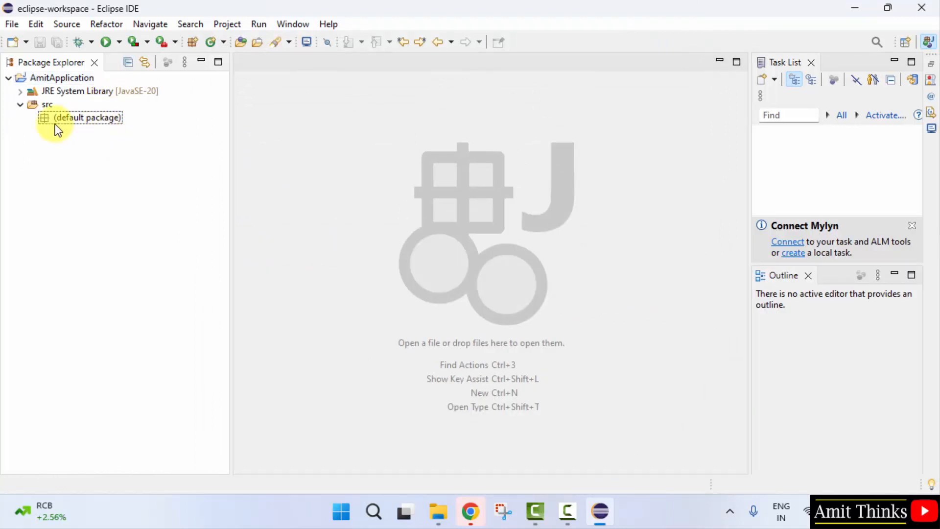
Create class Demo in package com.studyopedia from the src folder, with a generated main method stub.
{"action": "right_click", "coordinate": [79, 118]}
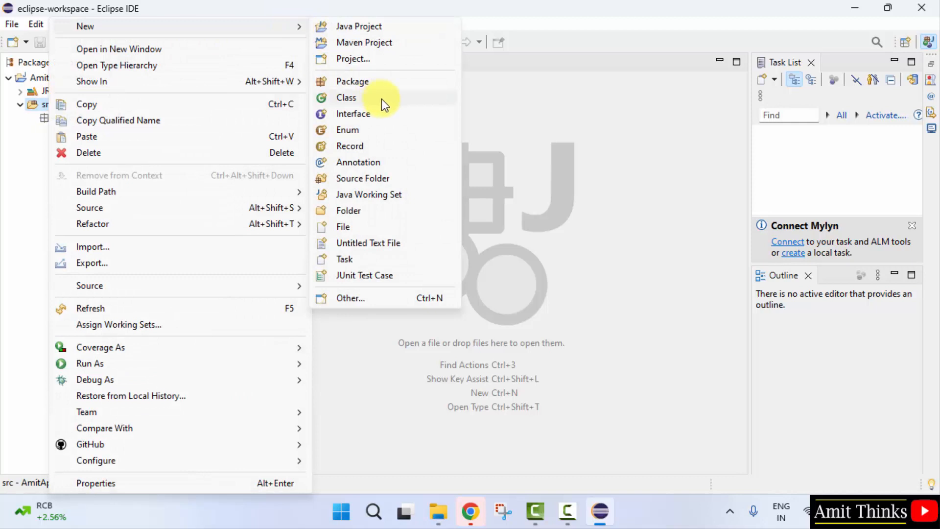
{"action": "left_click", "coordinate": [345, 97]}
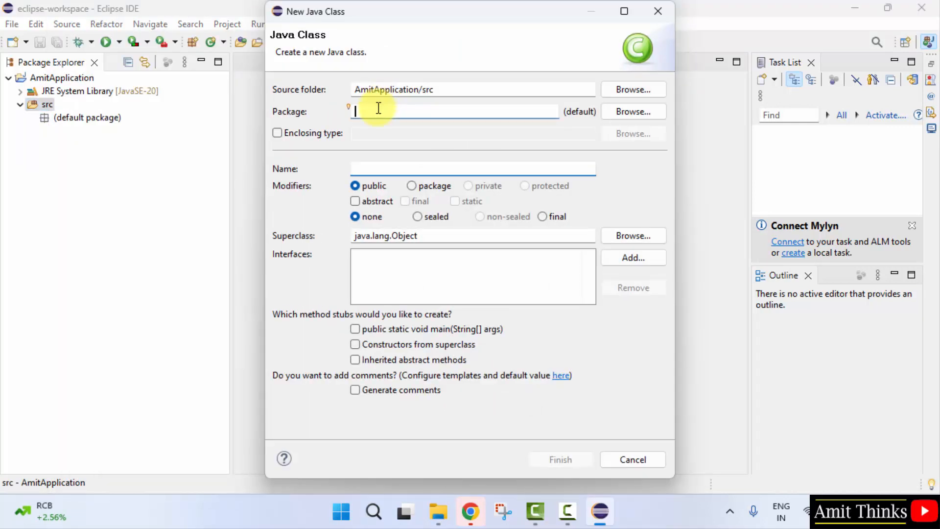
{"action": "type", "text": "com.studyo"}
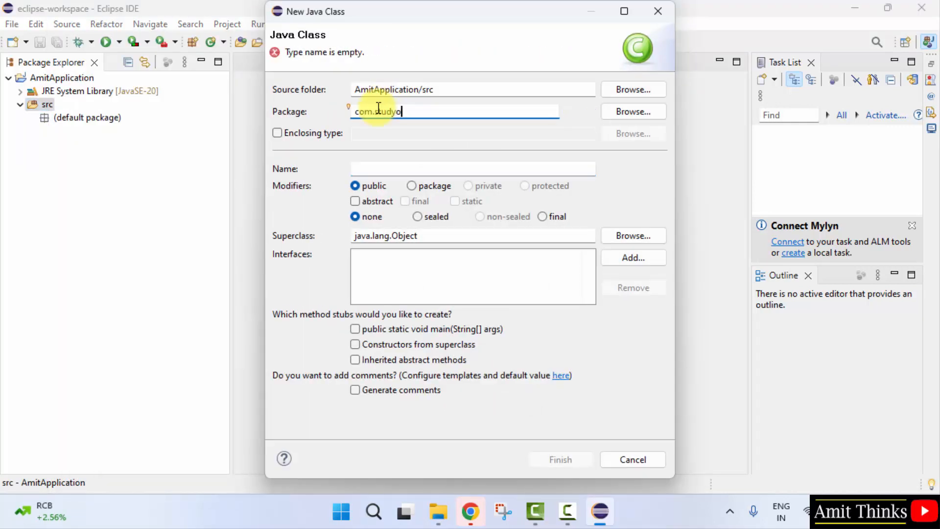
{"action": "left_click", "coordinate": [472, 169]}
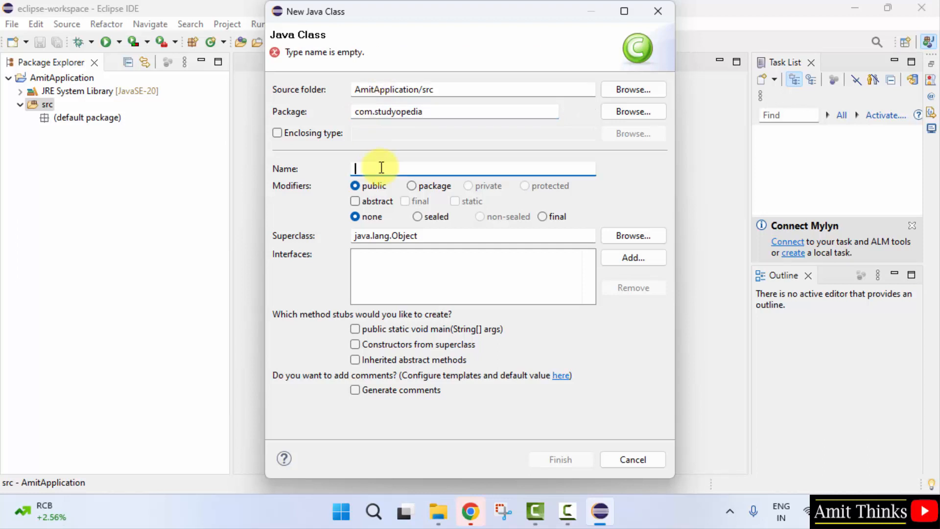
{"action": "type", "text": "Demo"}
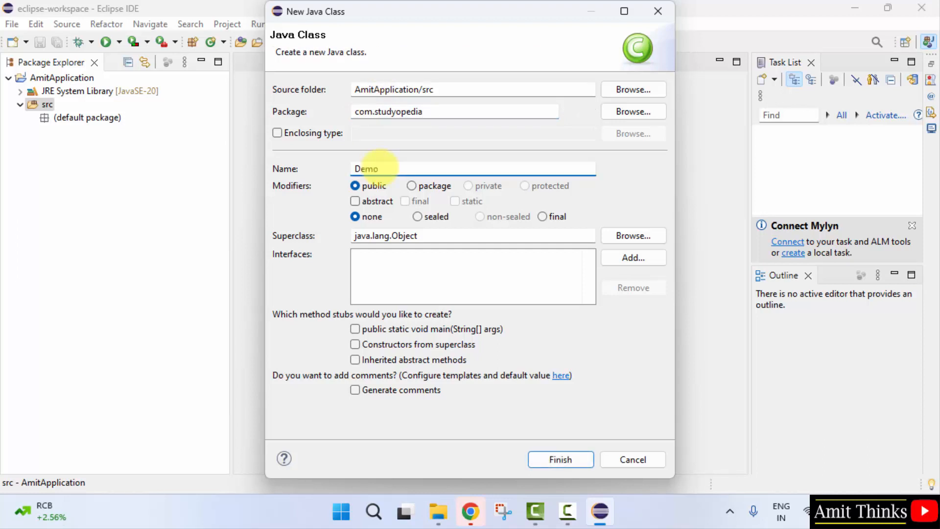
{"action": "left_click", "coordinate": [354, 329]}
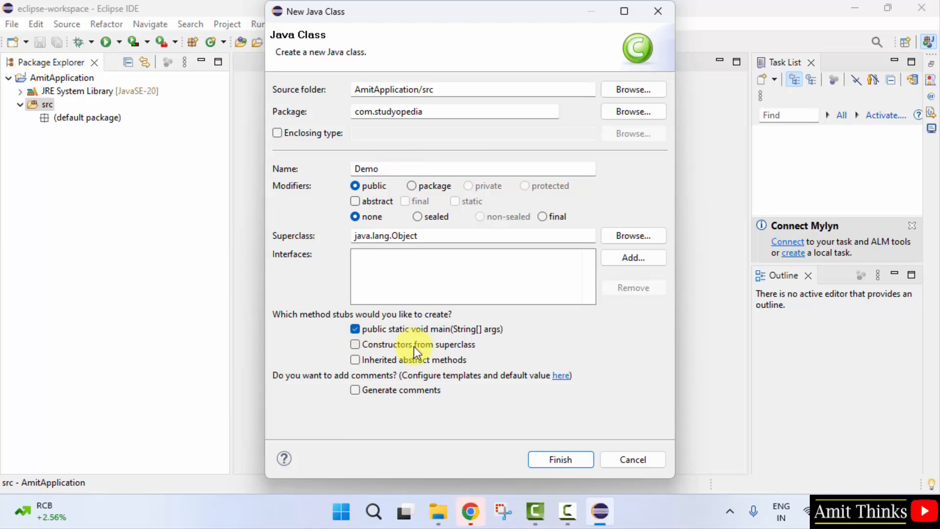
{"action": "mouse_move", "coordinate": [560, 459]}
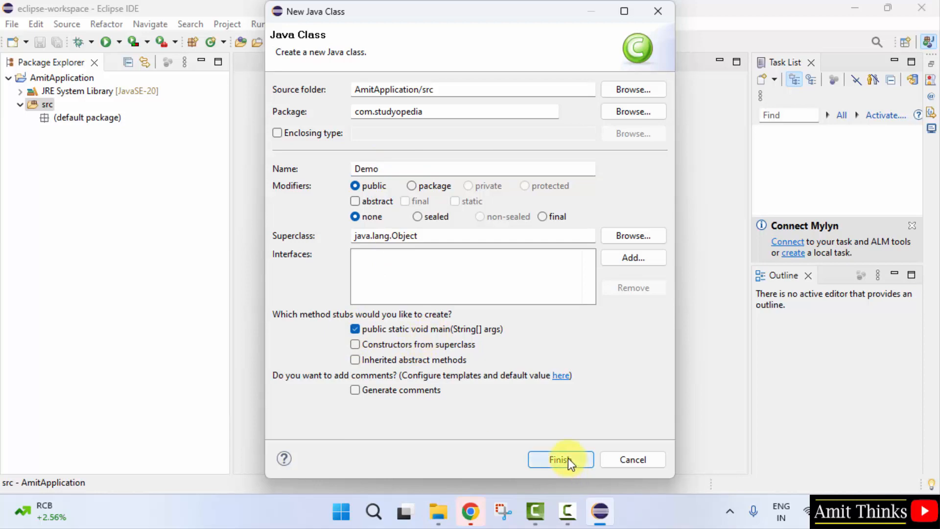
{"action": "left_click", "coordinate": [559, 459]}
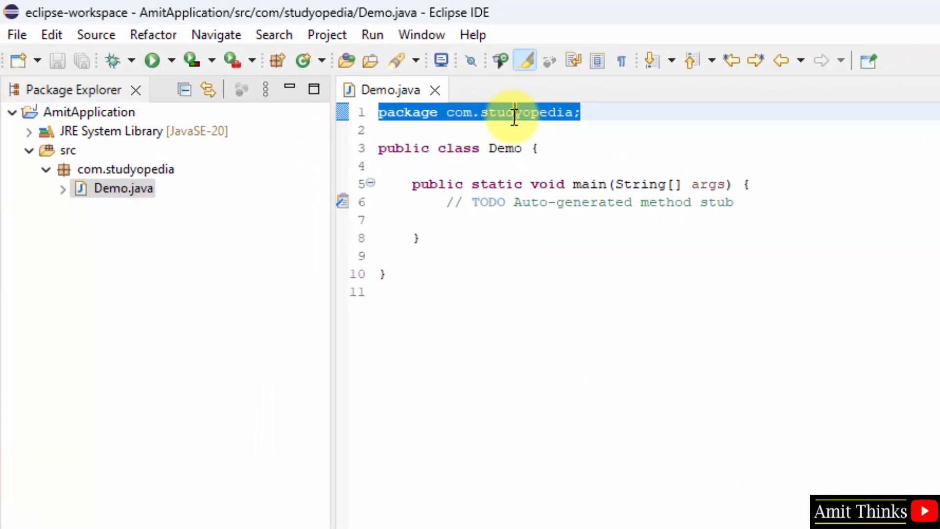
Add System.out.println("Amit Thinks YouTube Channel...Subscribe"); to main and save Demo.java.
{"action": "double_click", "coordinate": [505, 148]}
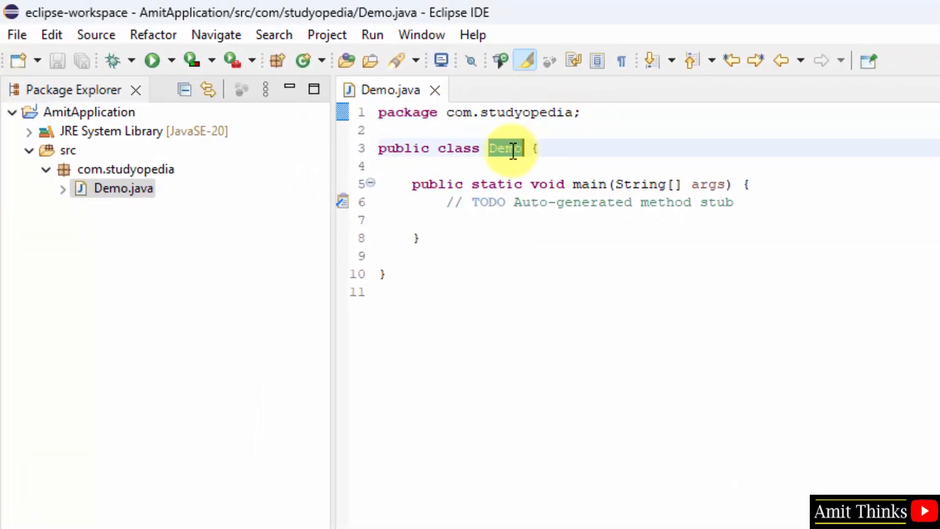
{"action": "mouse_move", "coordinate": [389, 100]}
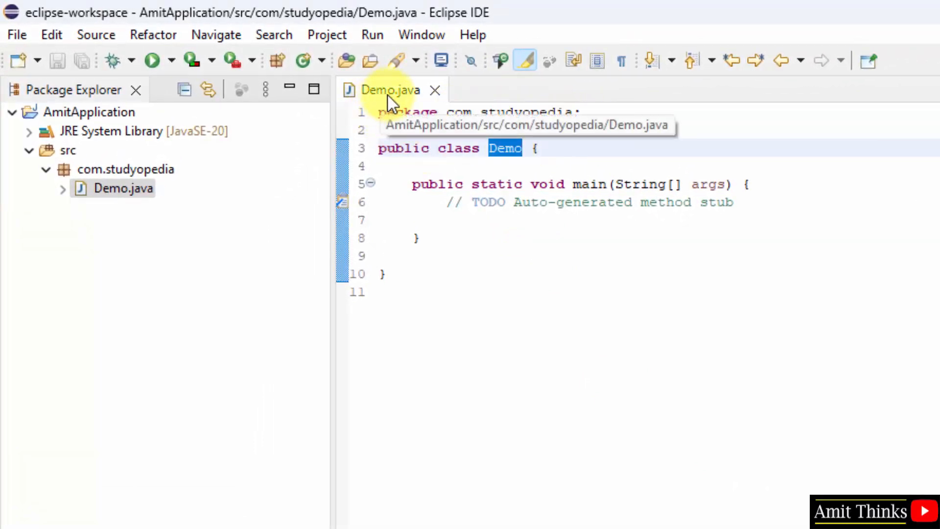
{"action": "mouse_move", "coordinate": [387, 105]}
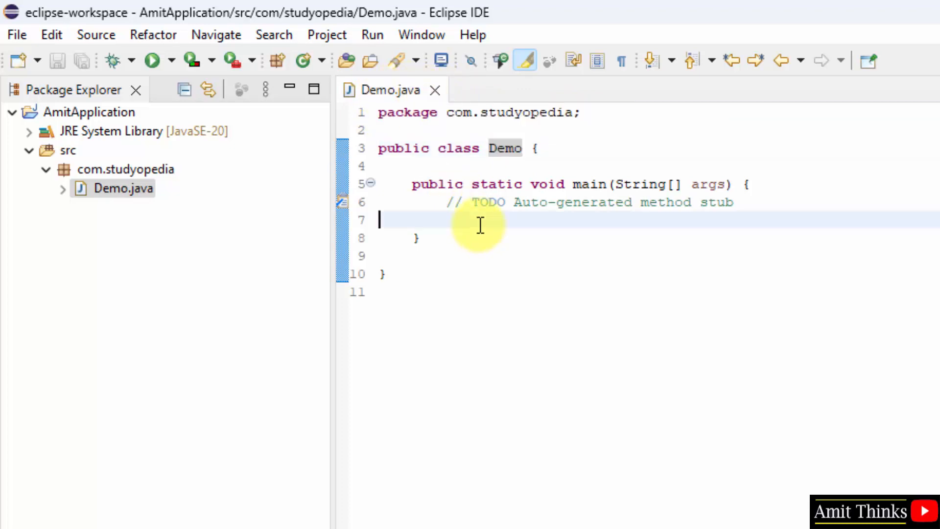
{"action": "type", "text": "Syst"}
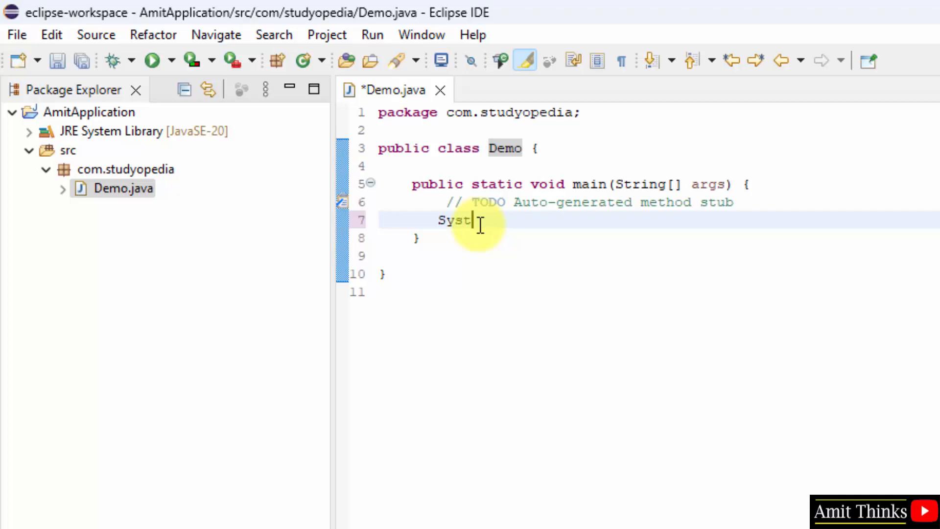
{"action": "type", "text": "em.out.println(\""}
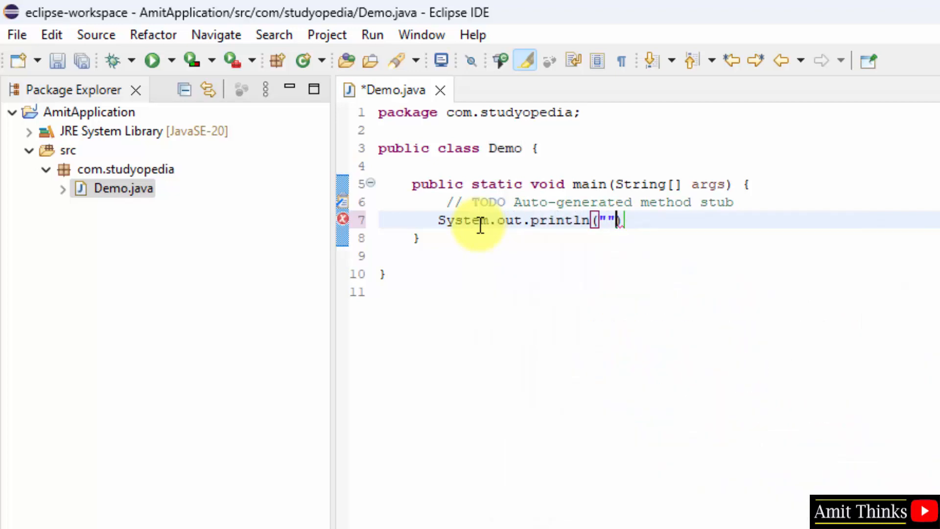
{"action": "type", "text": ";"}
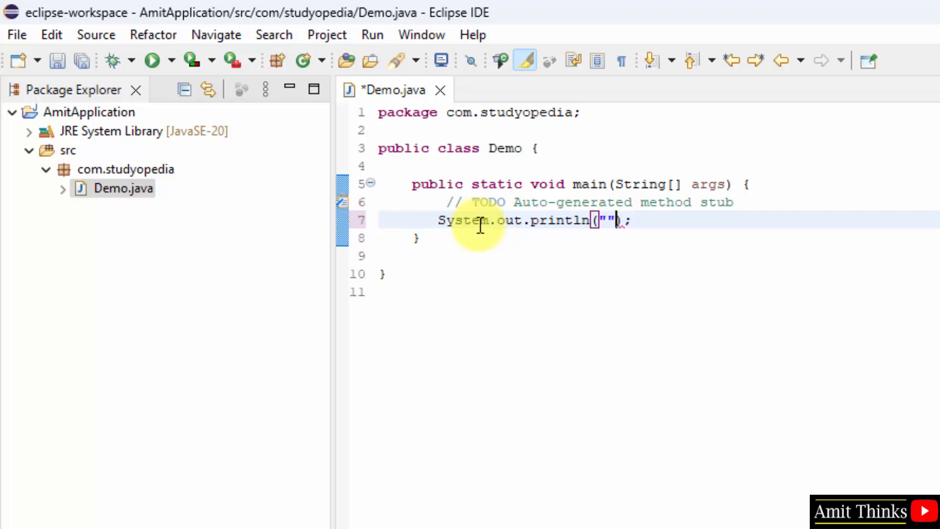
{"action": "type", "text": "Amit Thin"}
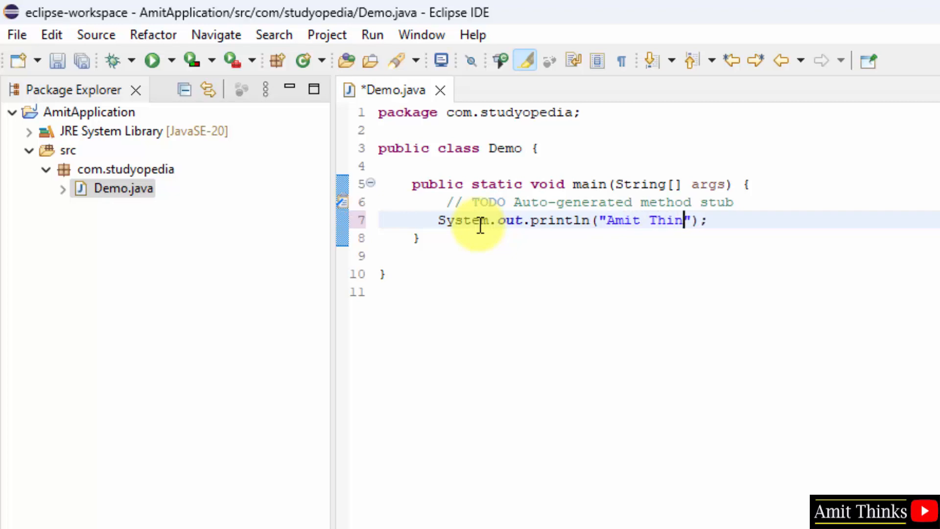
{"action": "type", "text": "ks YouTube C"}
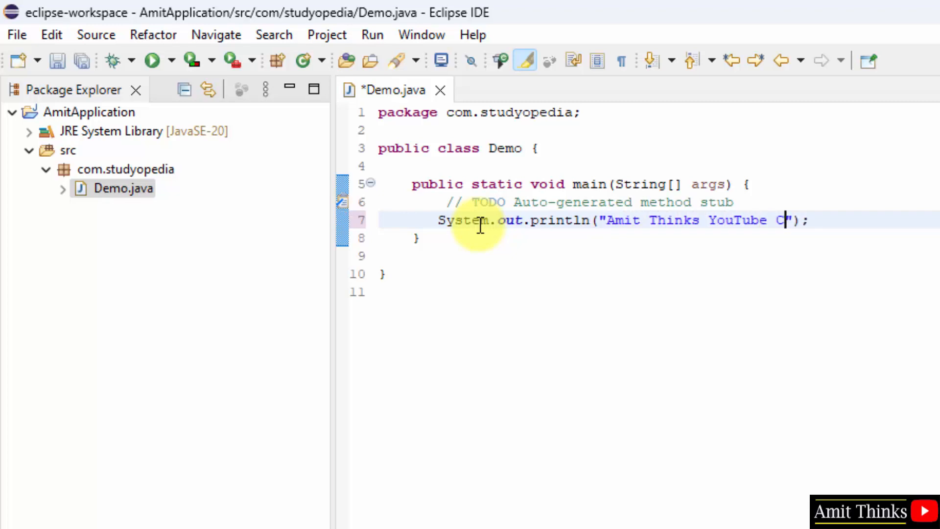
{"action": "type", "text": "hannel..Subs"}
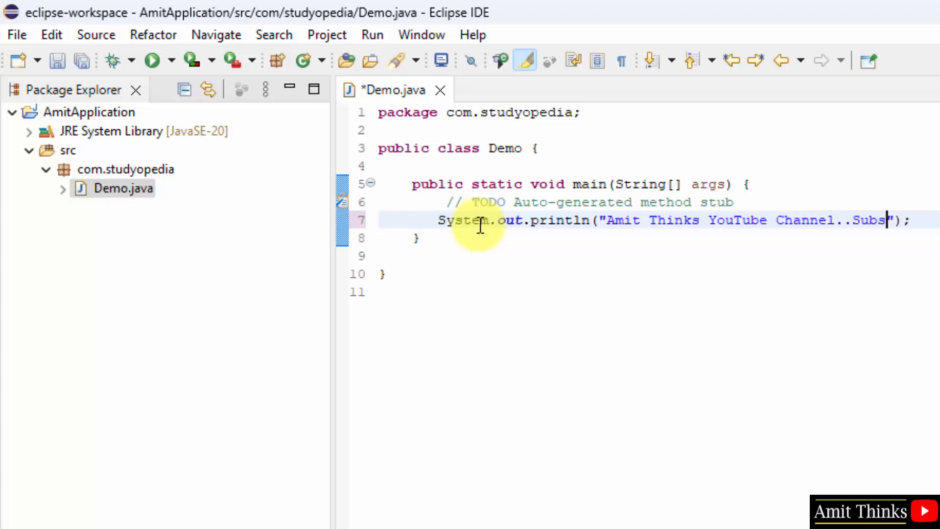
{"action": "type", "text": "cribe"}
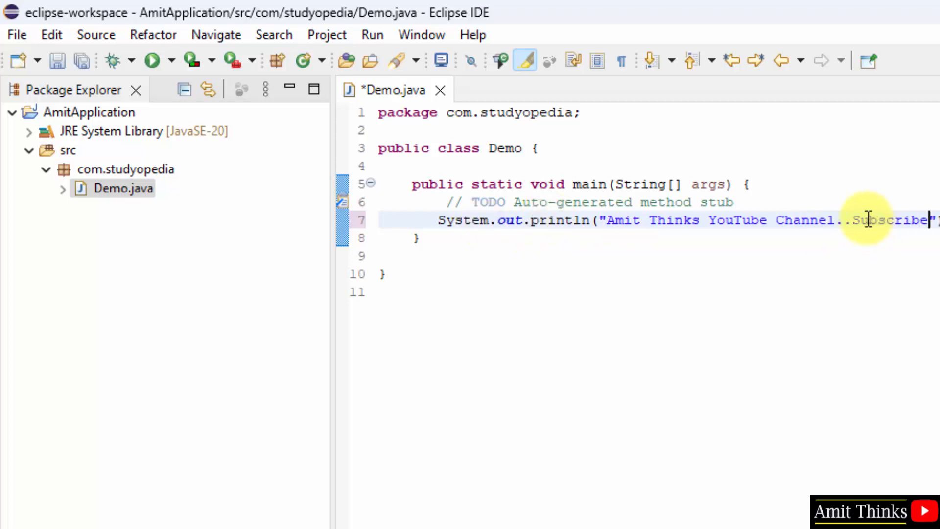
{"action": "mouse_move", "coordinate": [828, 277]}
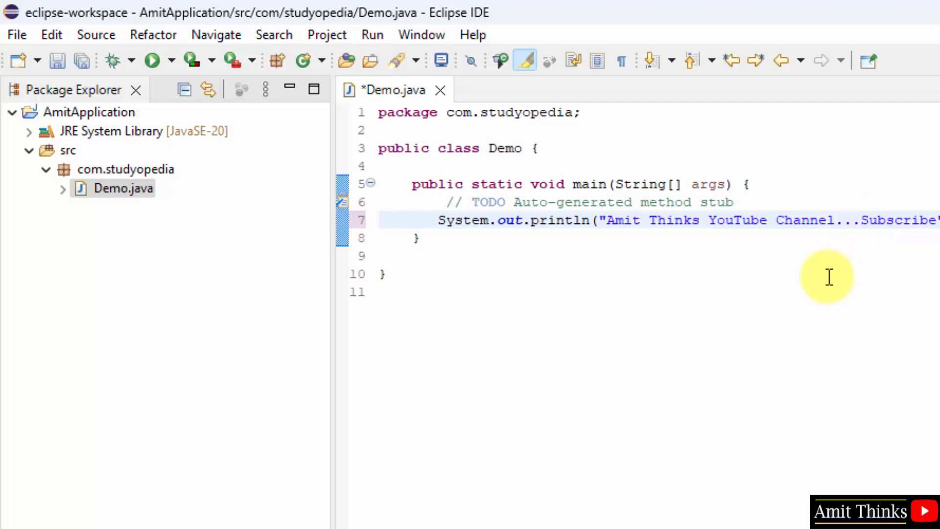
{"action": "left_click", "coordinate": [17, 34]}
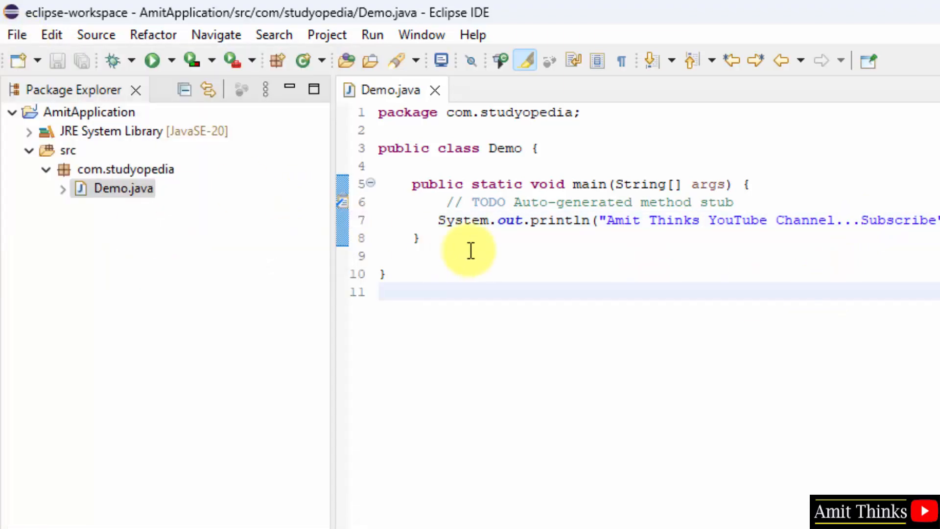
Run Demo as a Java Application so the console prints Amit Thinks YouTube Channel...Subscribe.
{"action": "right_click", "coordinate": [471, 251]}
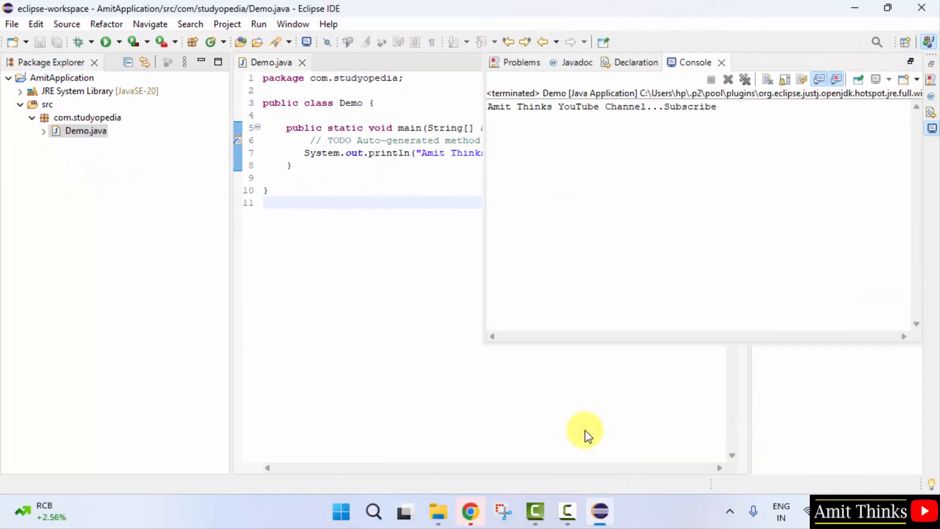
{"action": "mouse_move", "coordinate": [763, 66]}
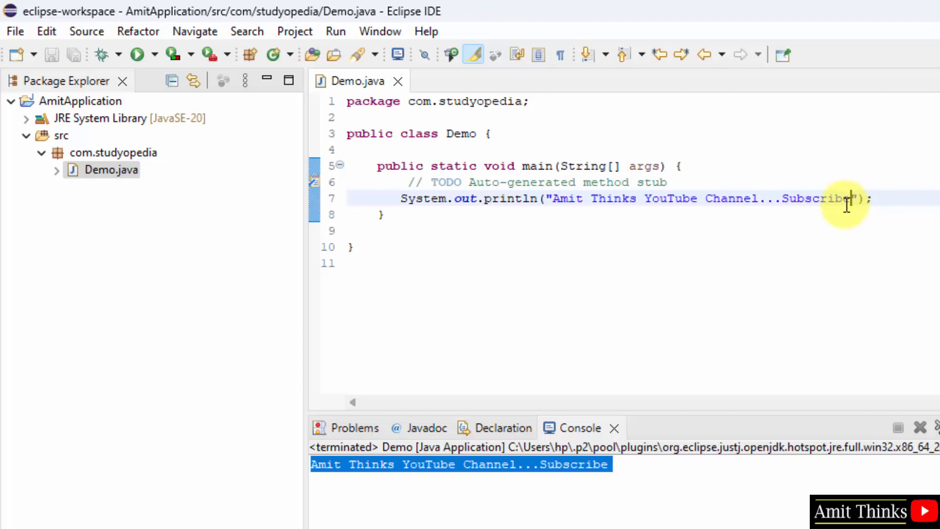
{"action": "mouse_move", "coordinate": [162, 164]}
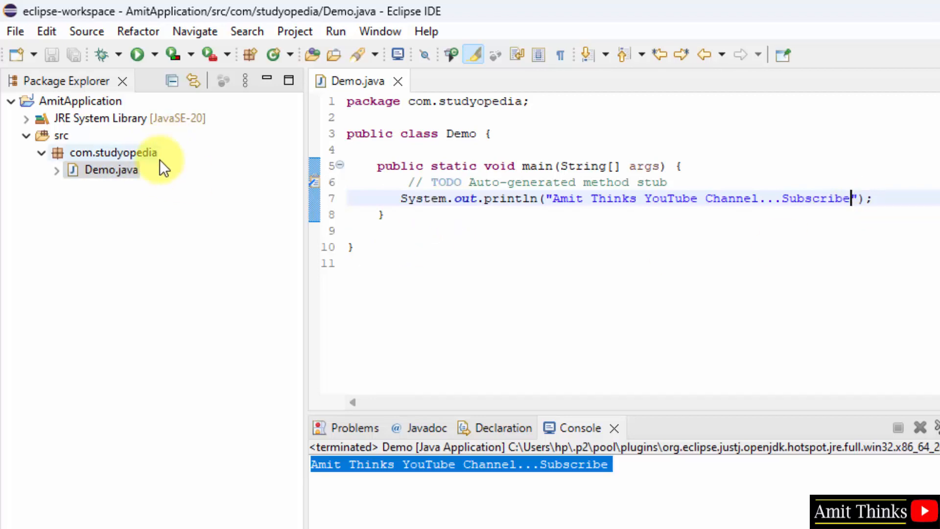
{"action": "left_click", "coordinate": [437, 511]}
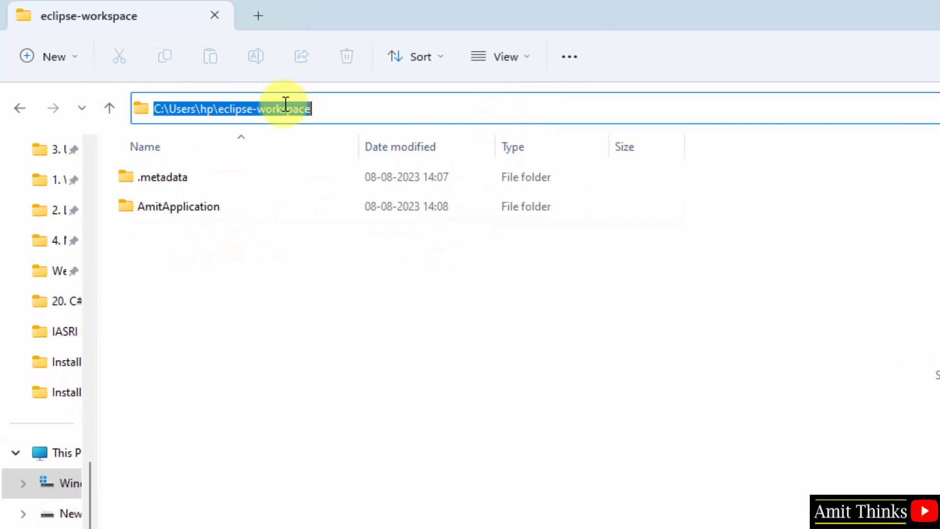
Browse into AmitApplication\src\com\studyopedia to reveal the saved Demo.java.
{"action": "double_click", "coordinate": [186, 207]}
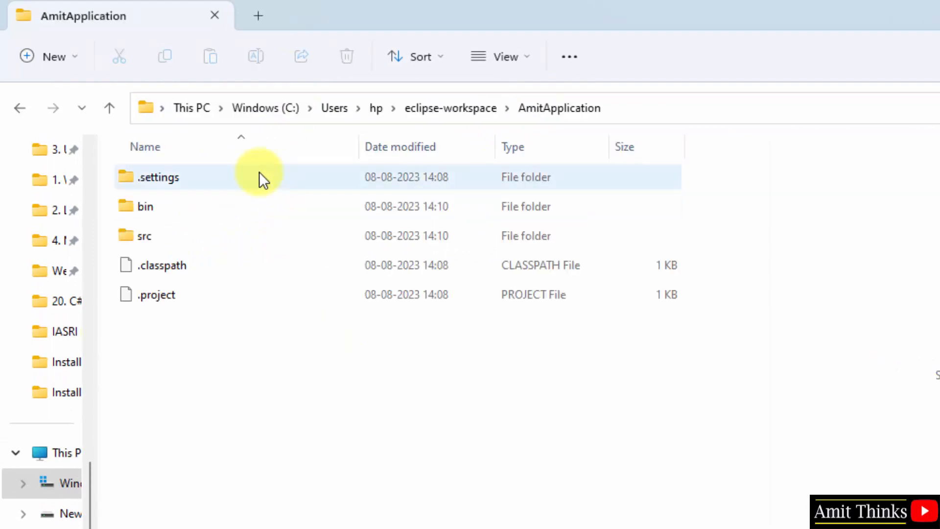
{"action": "double_click", "coordinate": [143, 236]}
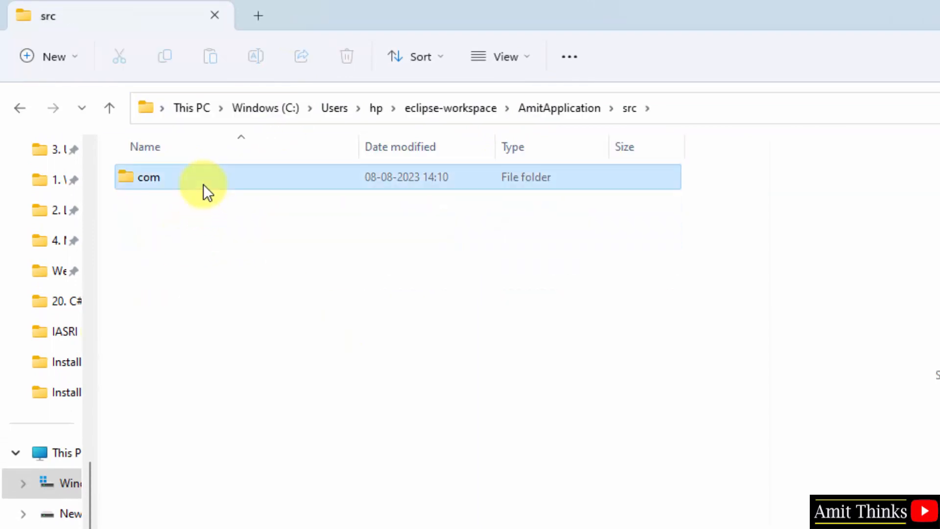
{"action": "double_click", "coordinate": [147, 177]}
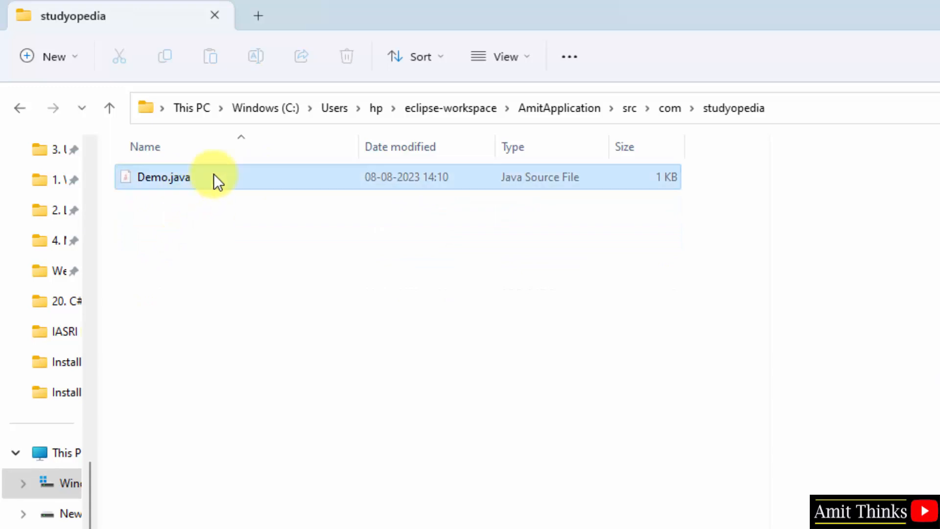